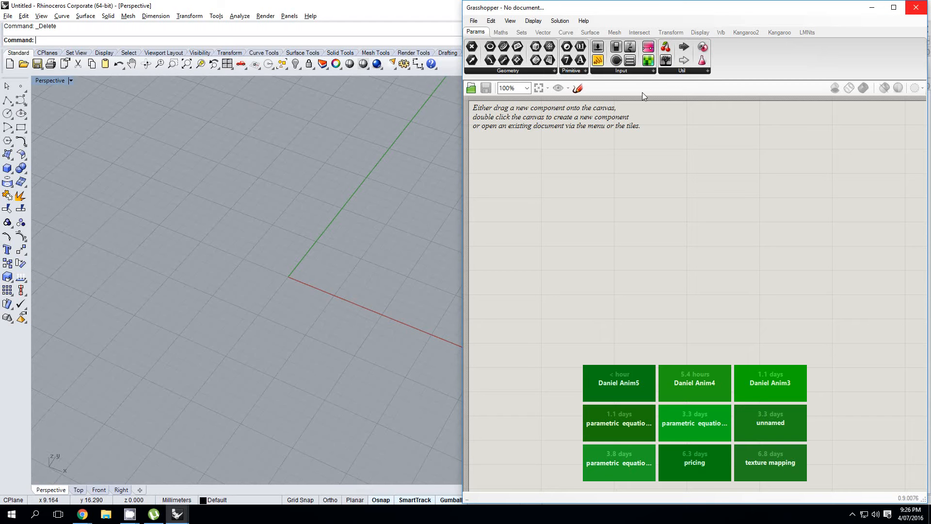
Place a Mesh FromPoints component from the Mesh tab onto the canvas, nudged left.
left_click(613, 32)
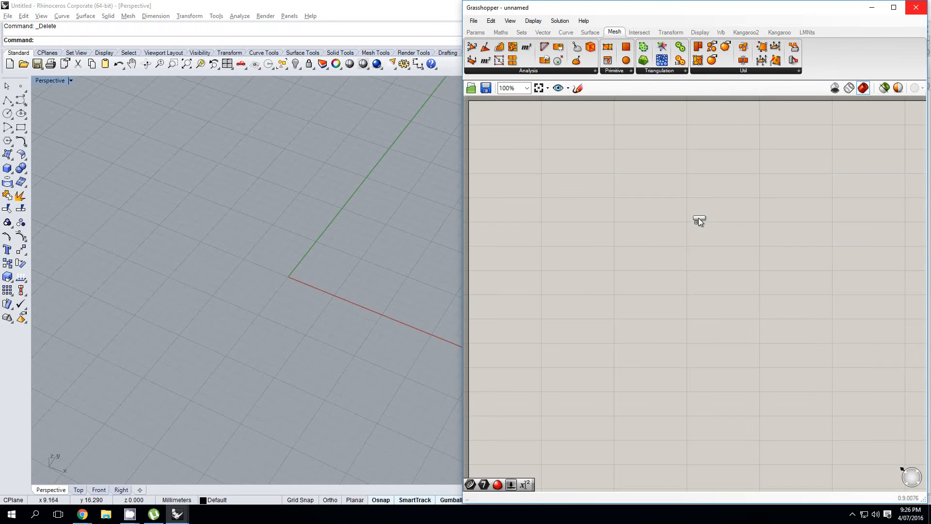
left_click(698, 219)
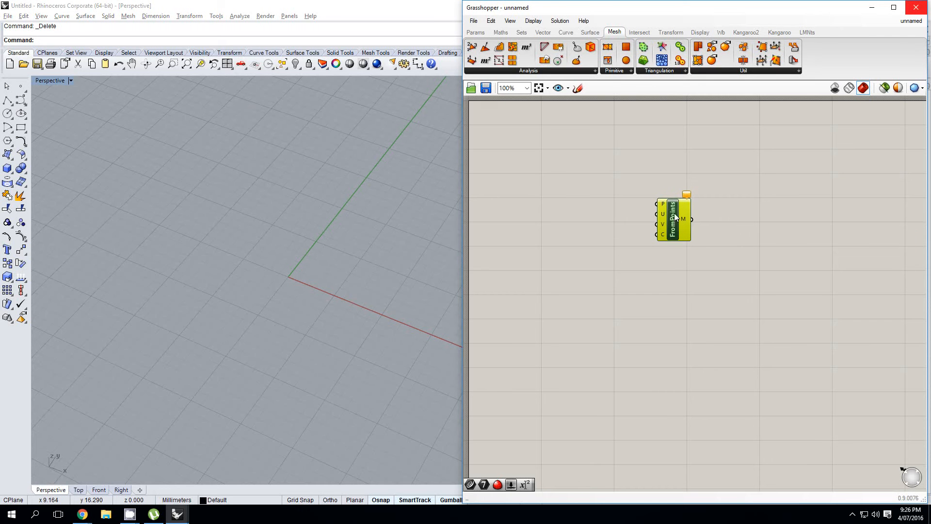
left_click_drag(672, 219, 653, 220)
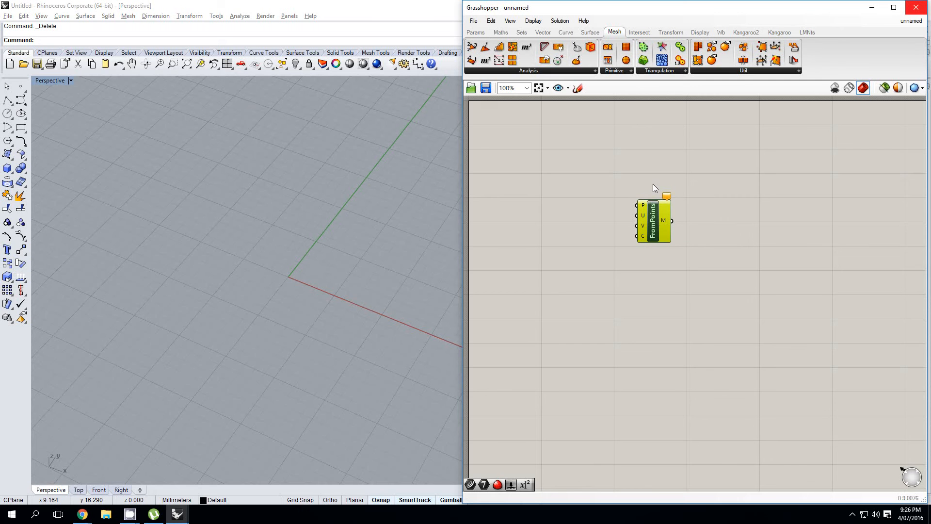
left_click(654, 220)
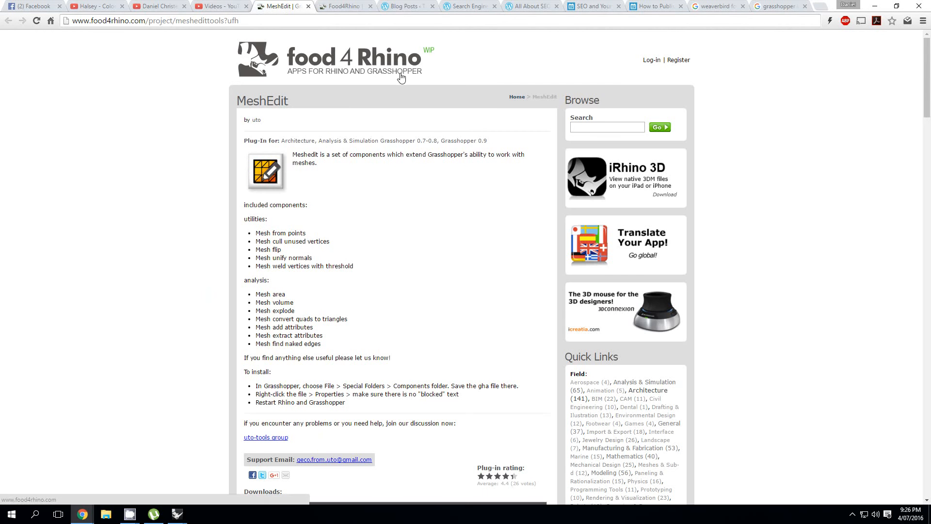
mouse_move(442, 73)
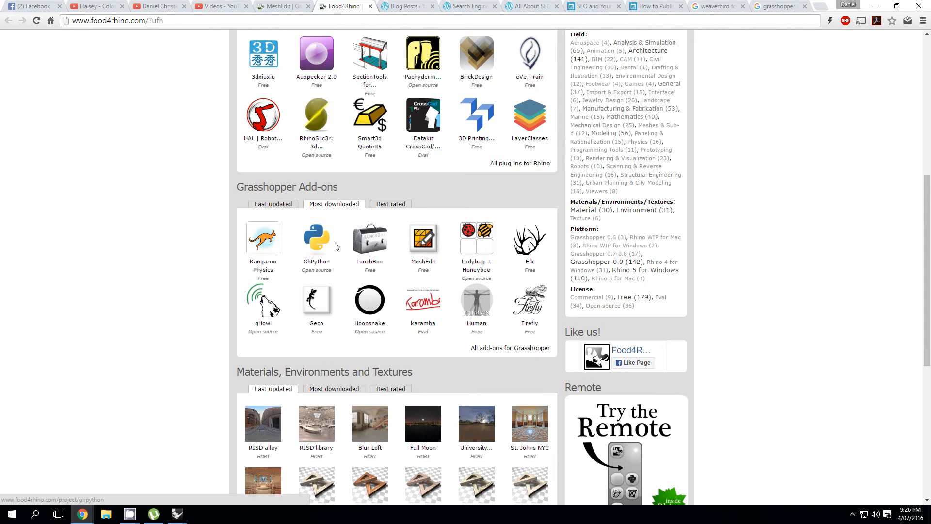
mouse_move(427, 241)
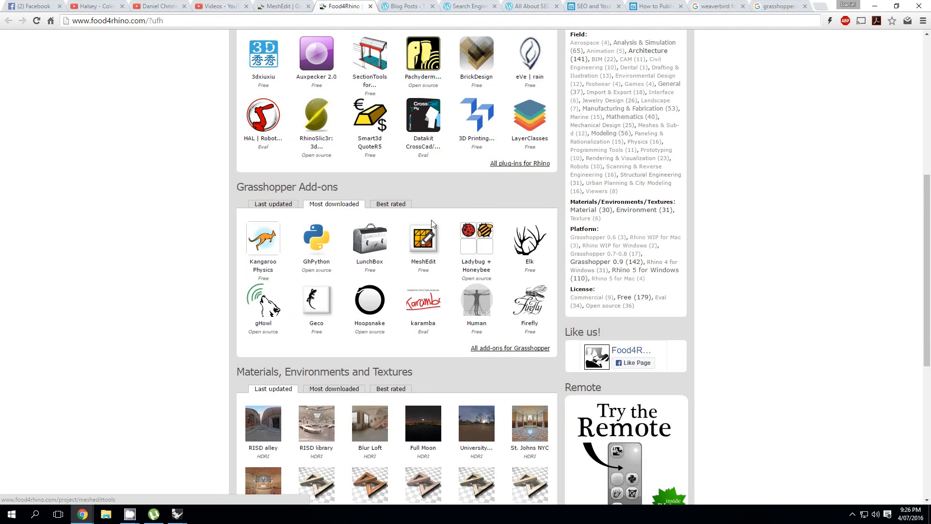
mouse_move(294, 30)
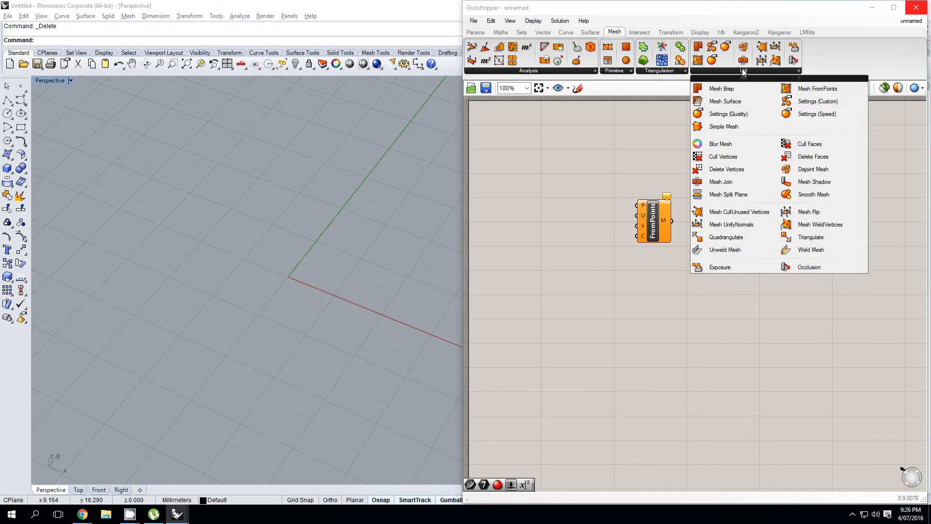
mouse_move(810, 238)
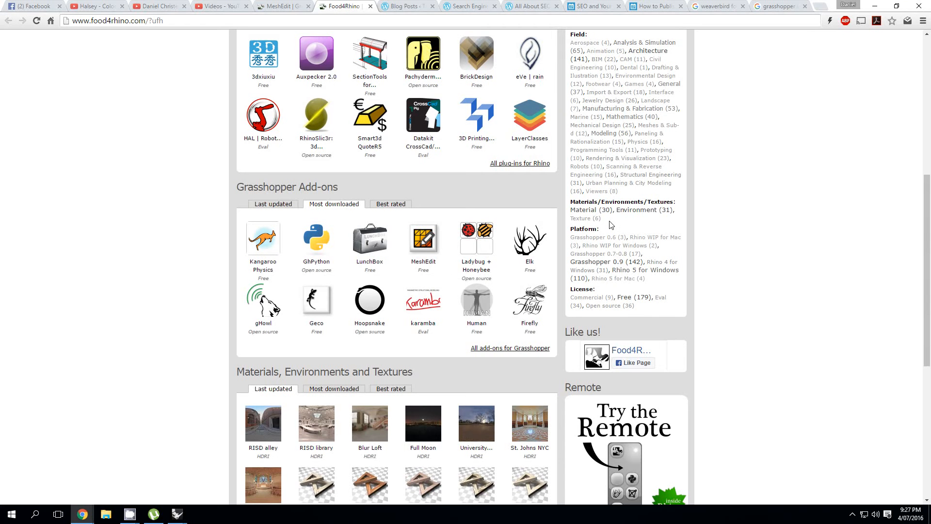
mouse_move(620, 218)
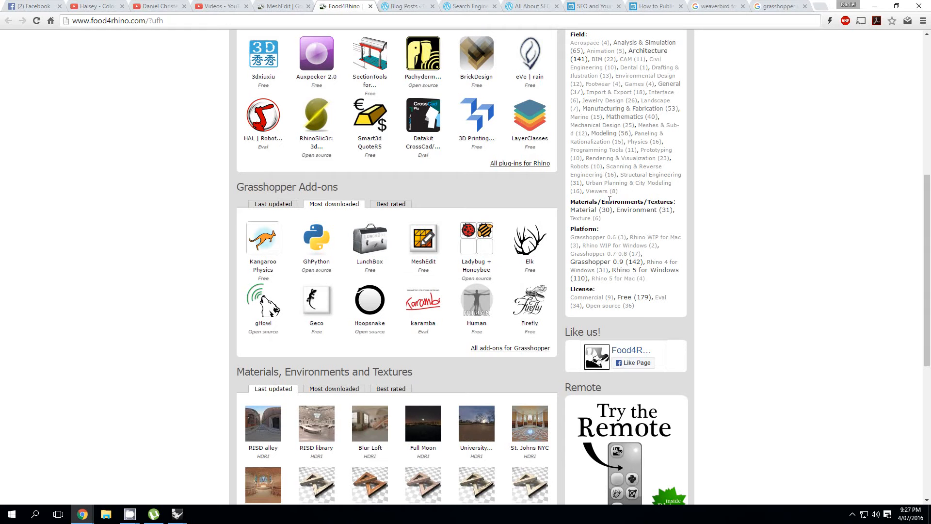
Switch to the browser tab showing 'weaverbird for grasshopper' Google results.
left_click(718, 6)
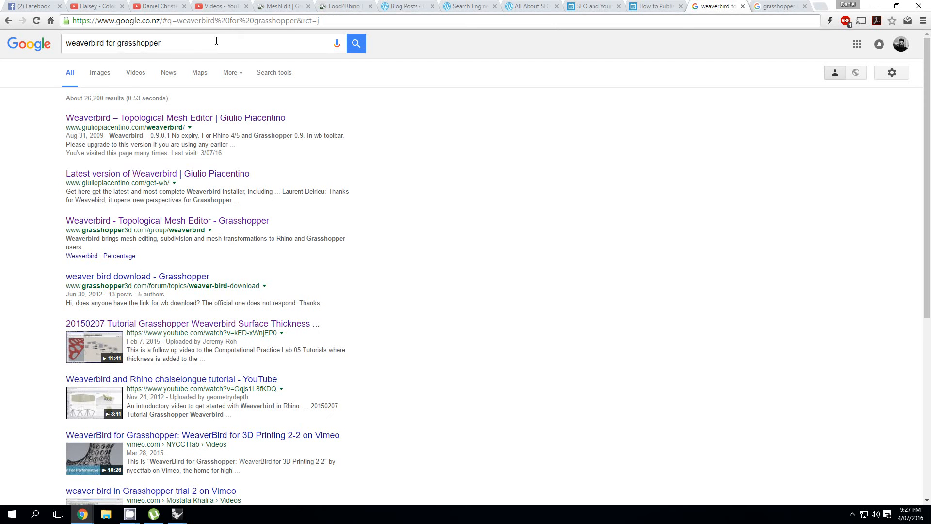
mouse_move(241, 119)
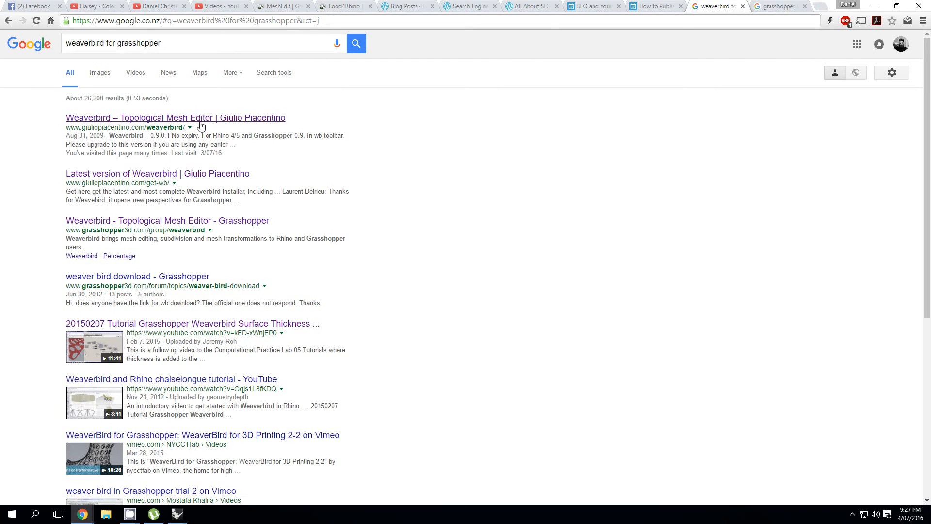
mouse_move(273, 129)
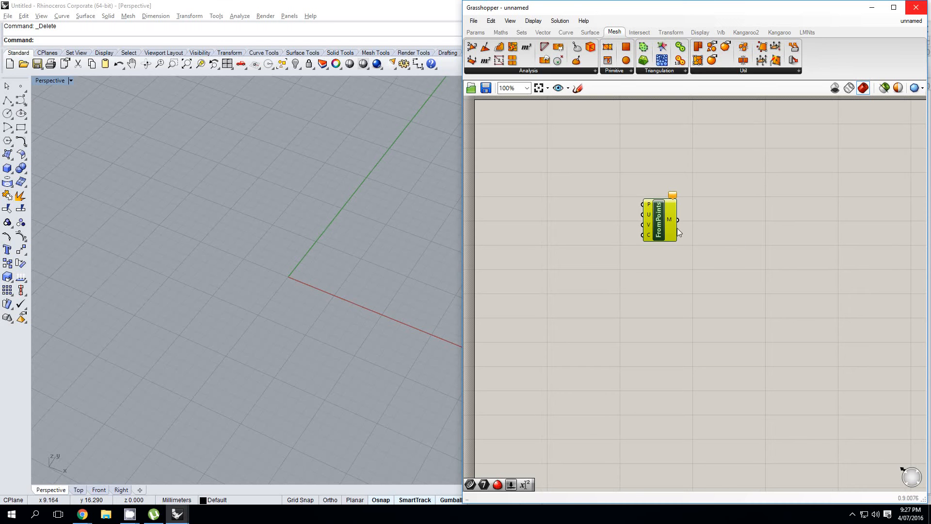
Add a Curve parameter ('crv') and a Divide Curve component to the canvas.
double_click(648, 171)
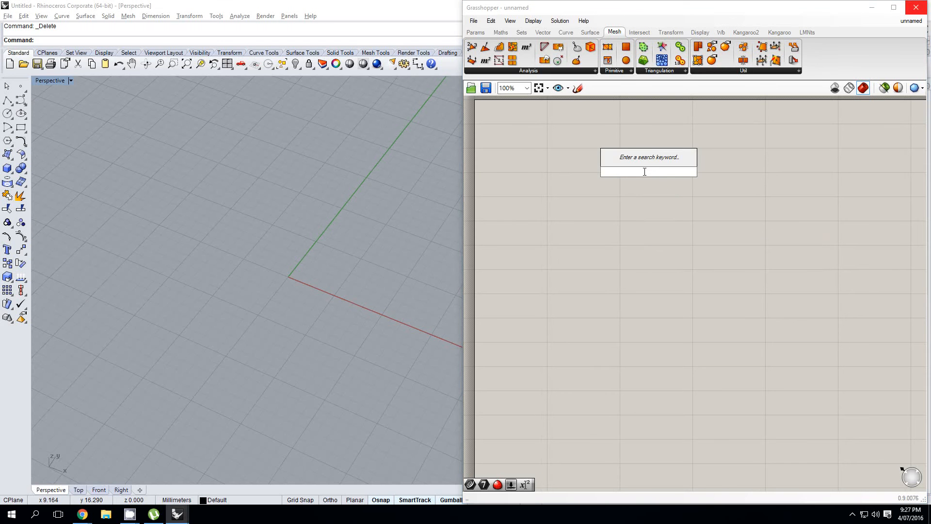
type("crv")
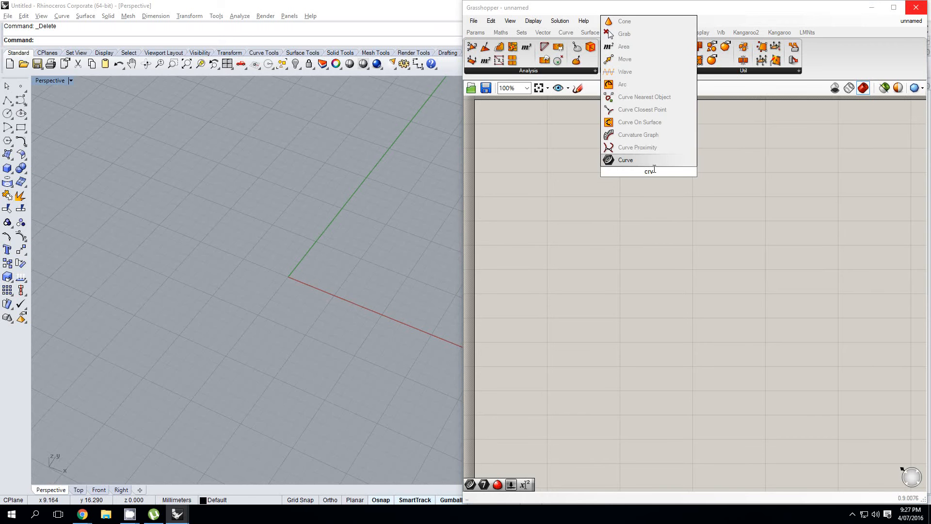
left_click(626, 160)
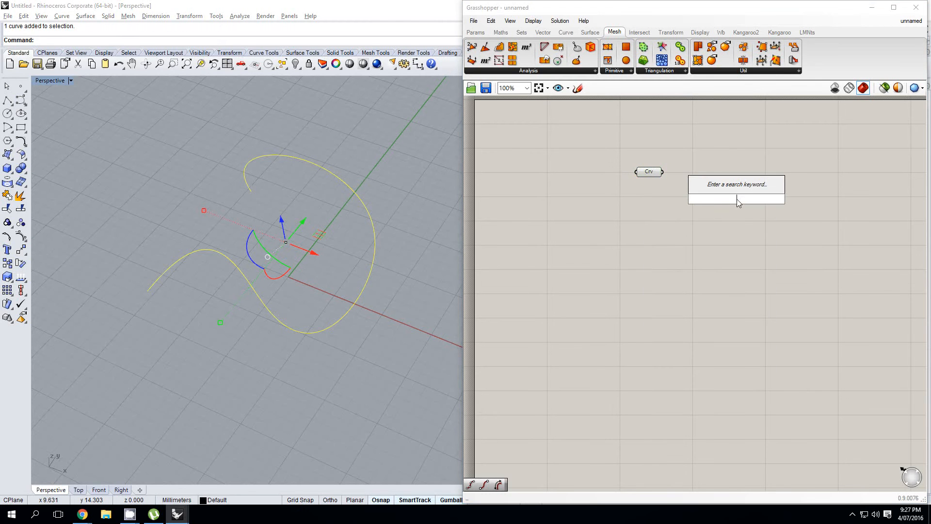
type("divdi")
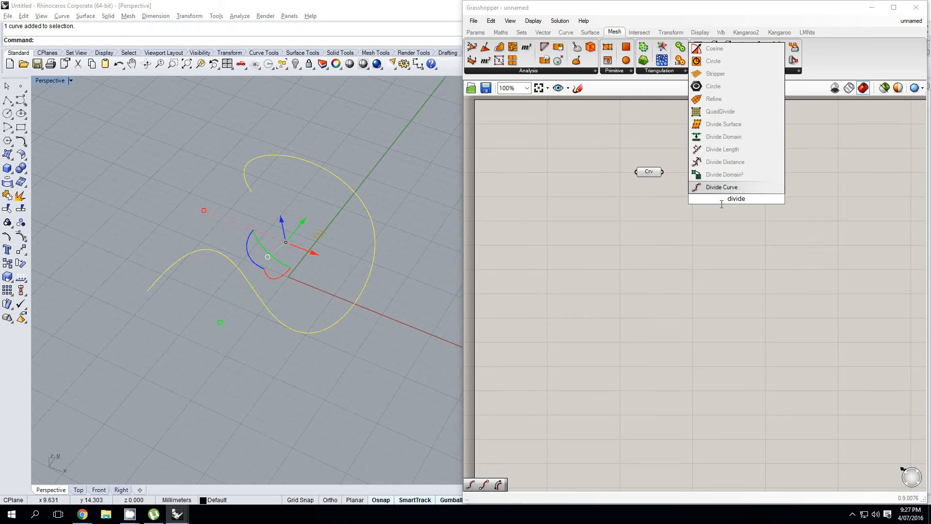
left_click(721, 187)
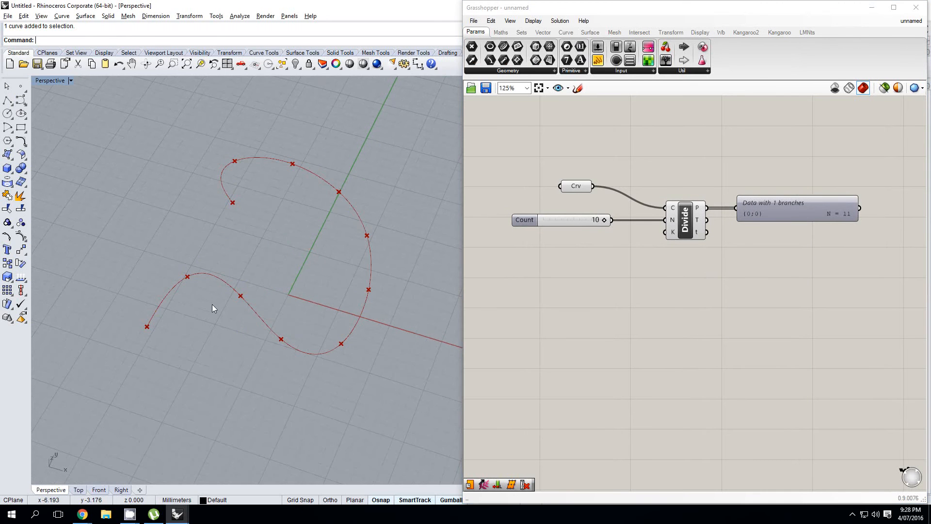
mouse_move(149, 321)
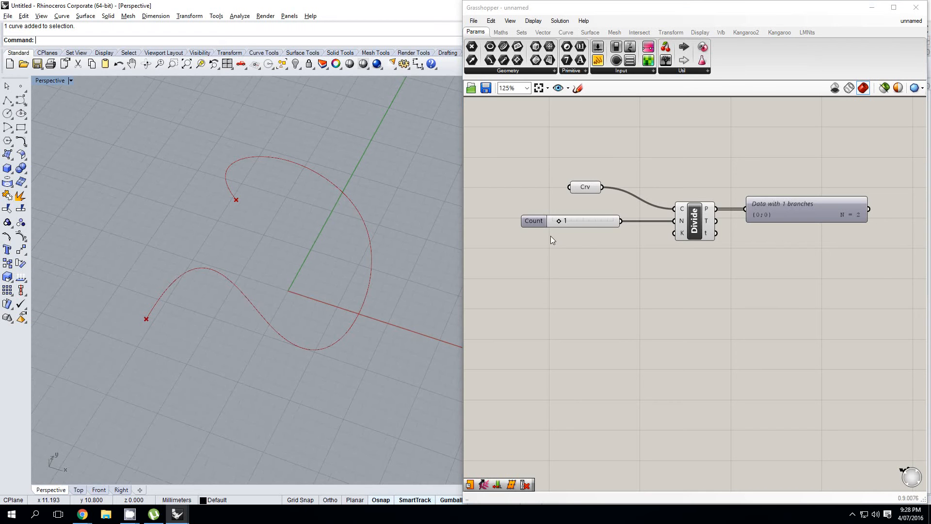
mouse_move(853, 205)
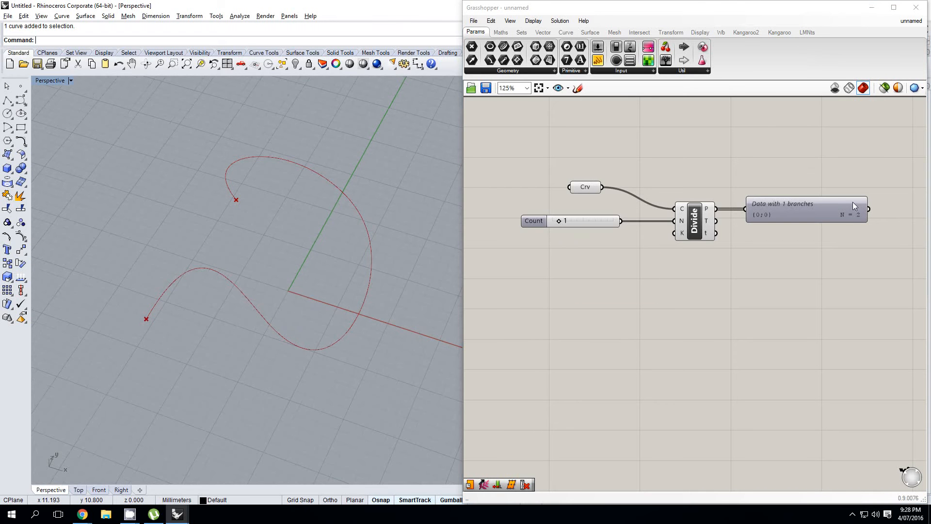
mouse_move(208, 224)
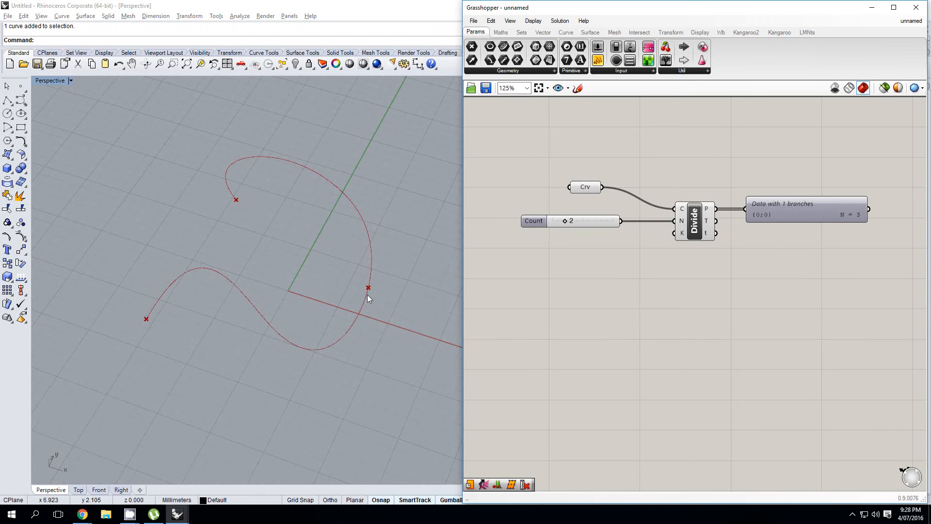
mouse_move(333, 291)
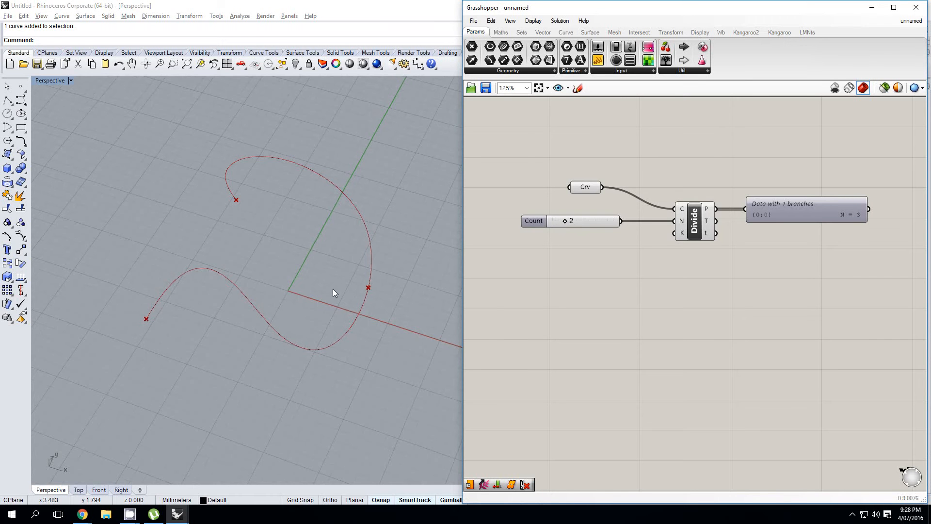
mouse_move(565, 224)
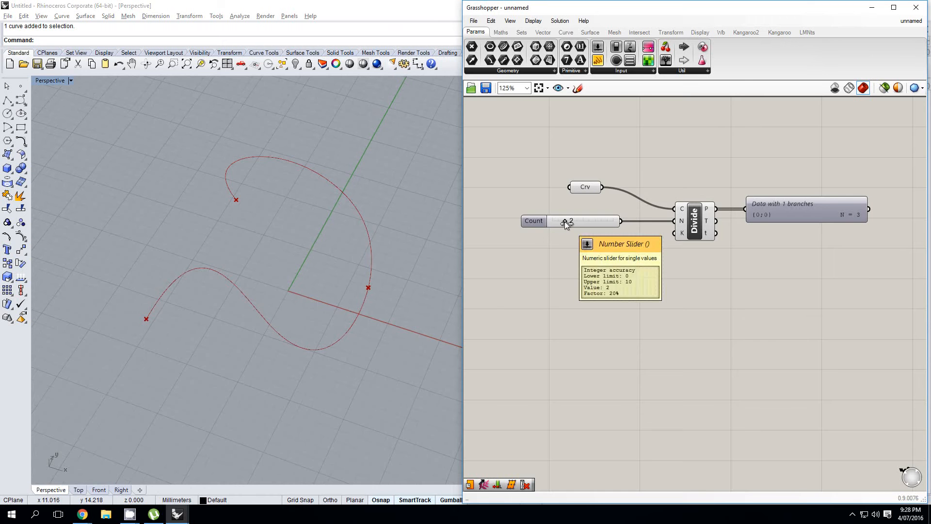
Drag the Count slider back up to 10 divisions.
left_click_drag(570, 221, 608, 224)
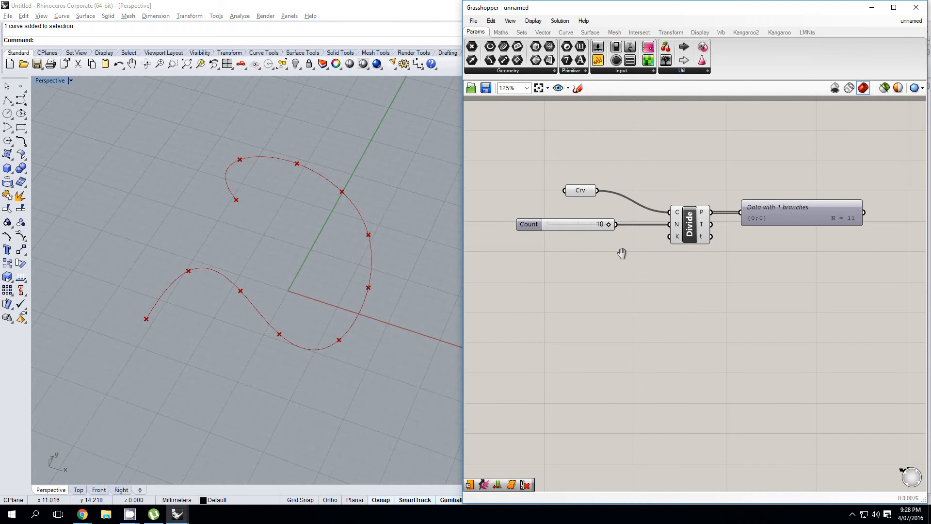
mouse_move(624, 257)
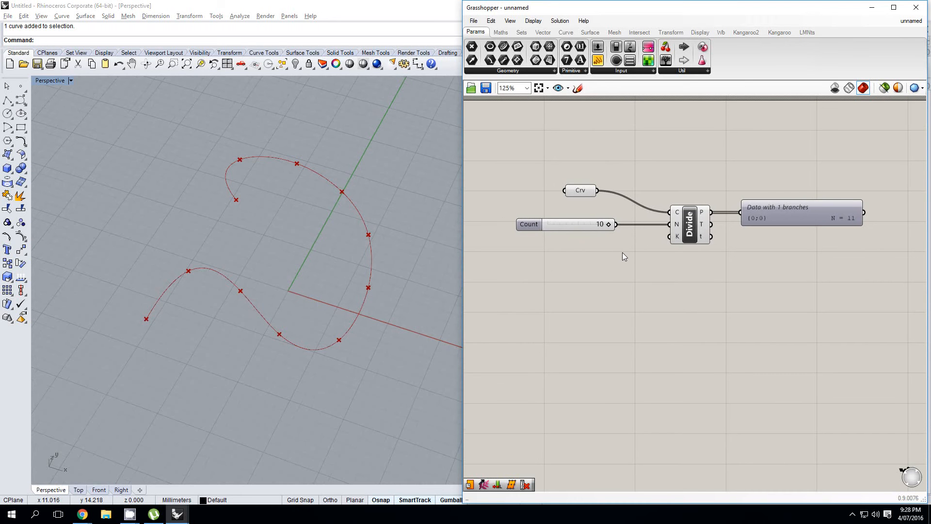
mouse_move(399, 229)
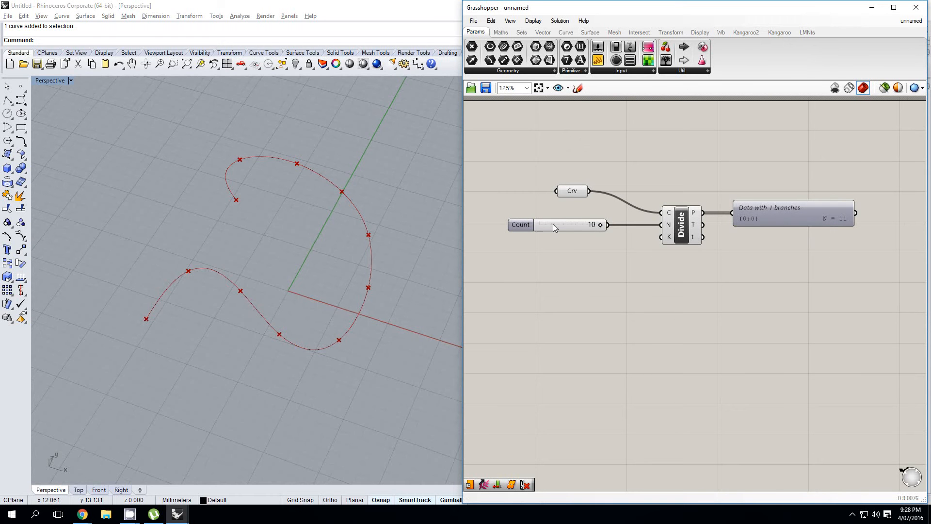
mouse_move(557, 229)
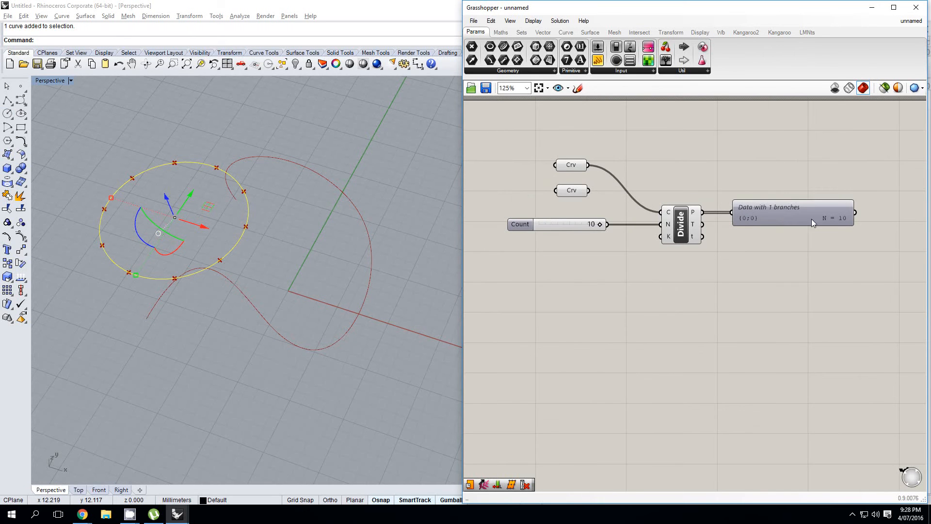
mouse_move(809, 222)
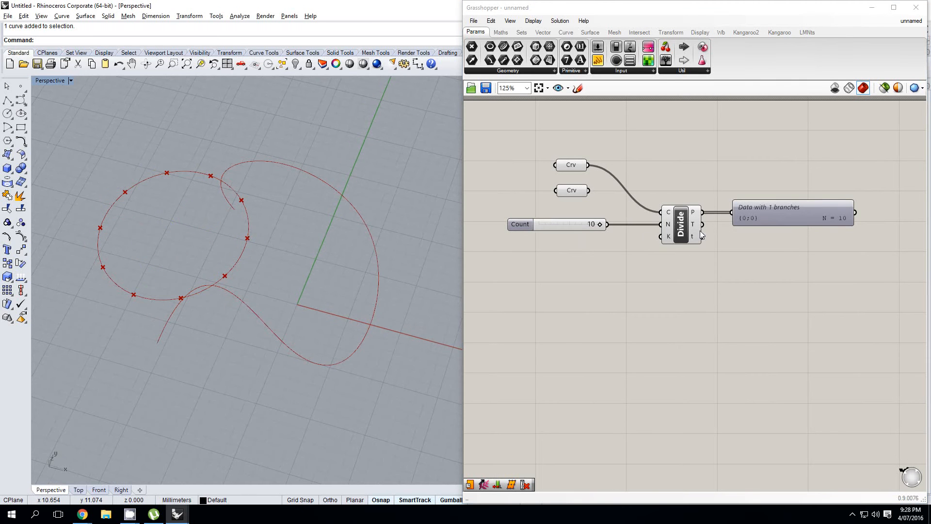
mouse_move(659, 290)
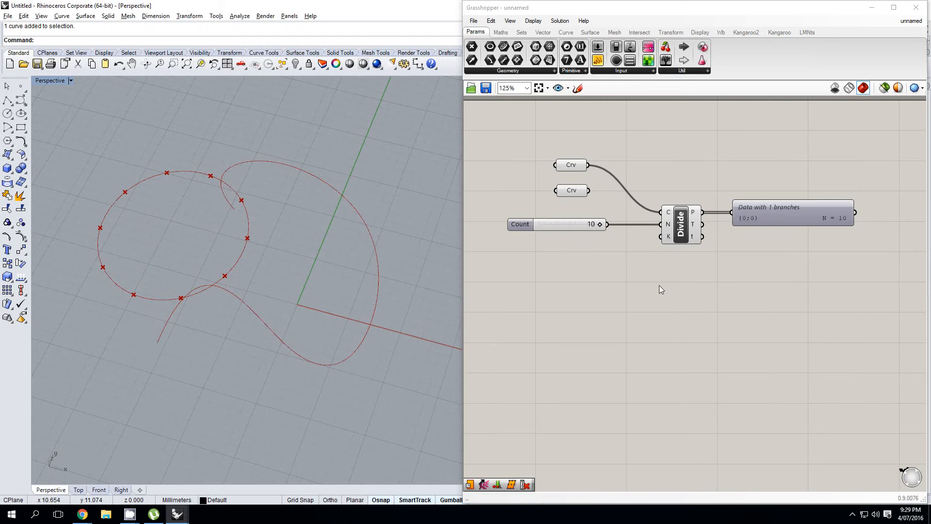
mouse_move(671, 290)
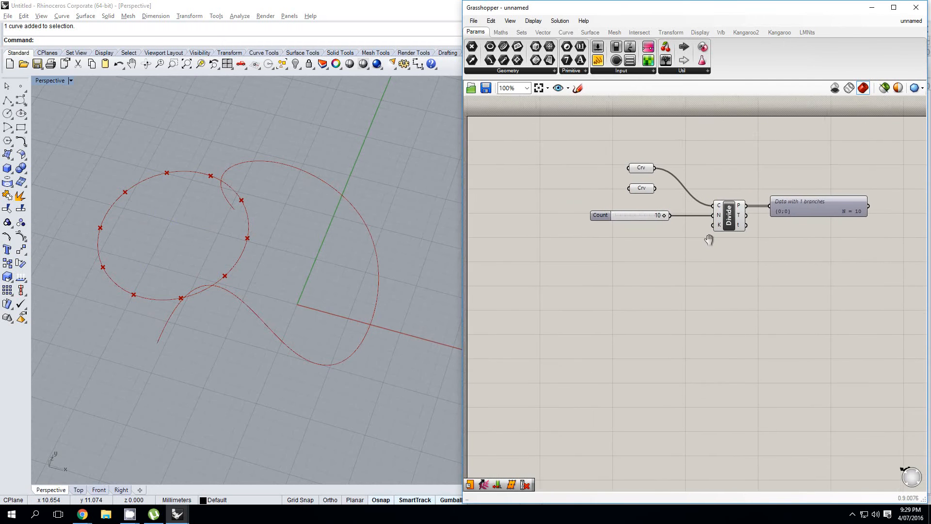
left_click_drag(709, 239, 722, 233)
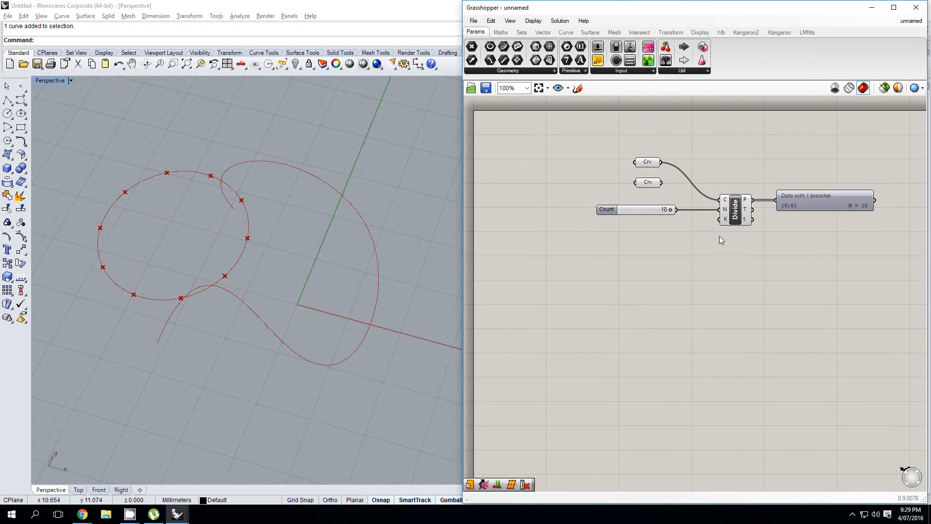
mouse_move(737, 221)
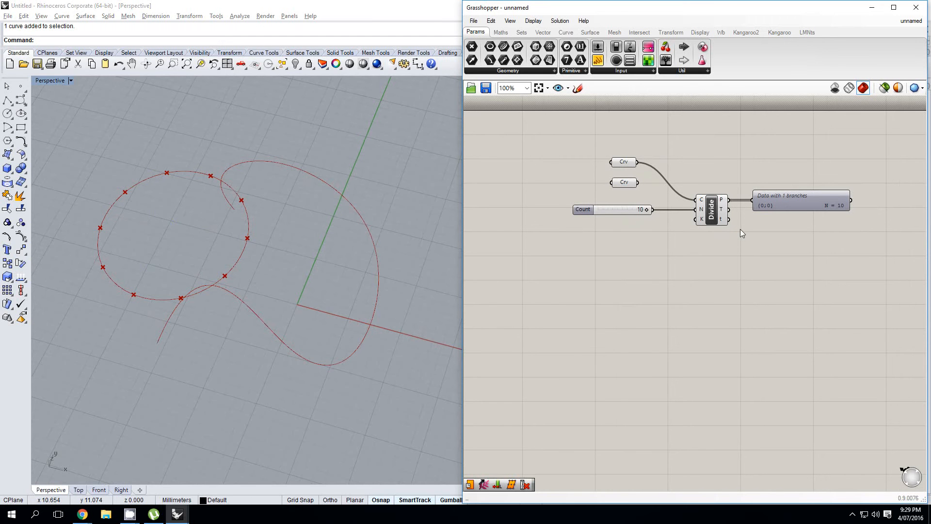
mouse_move(732, 249)
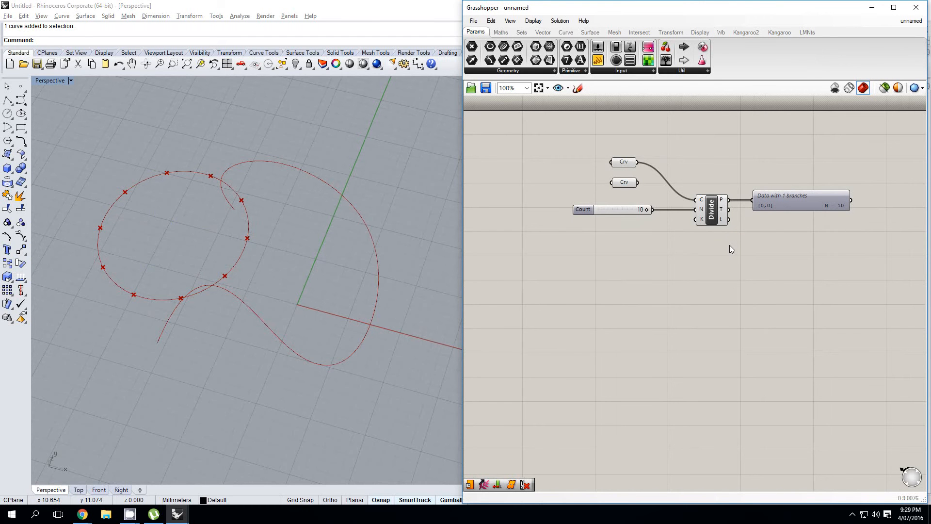
left_click_drag(732, 249, 662, 244)
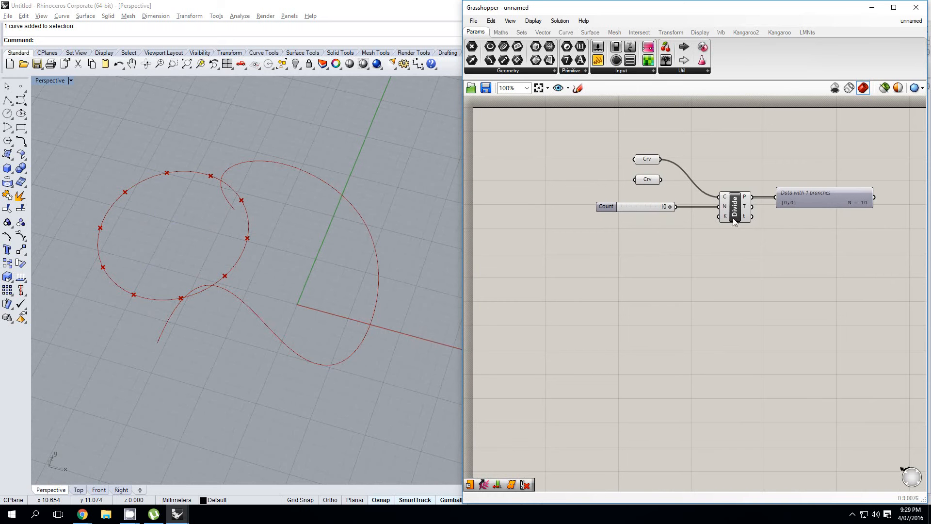
mouse_move(734, 212)
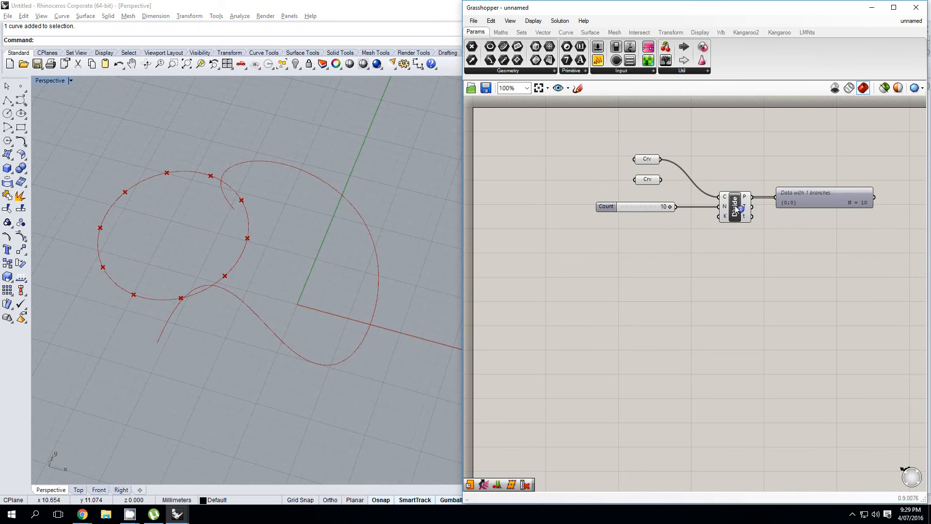
left_click(565, 32)
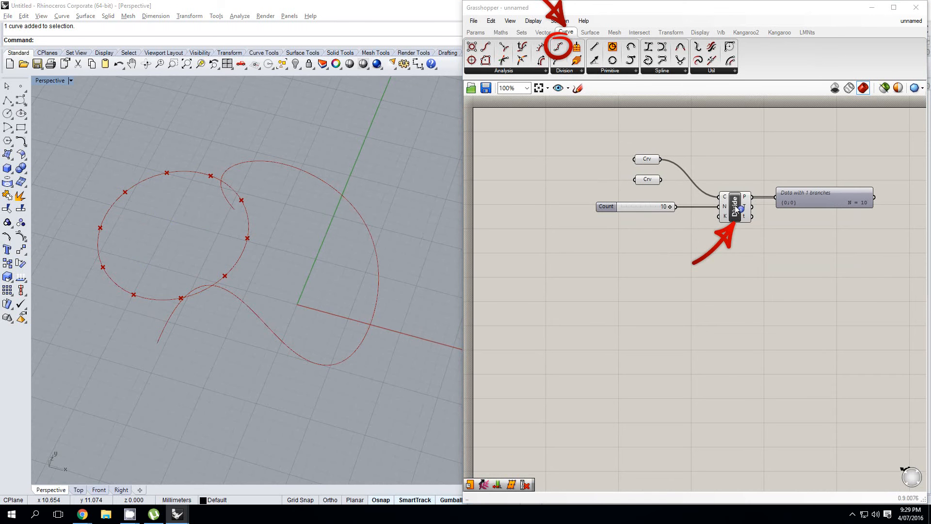
left_click(476, 32)
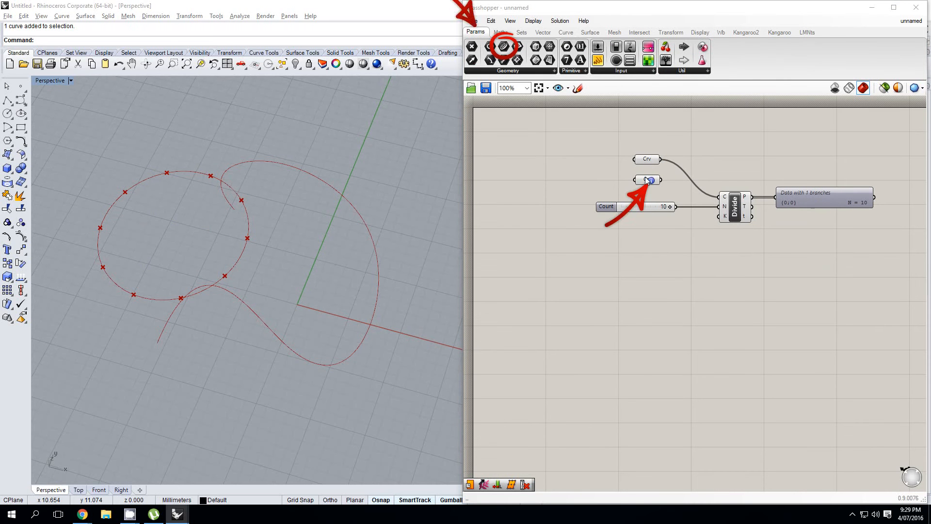
left_click(565, 32)
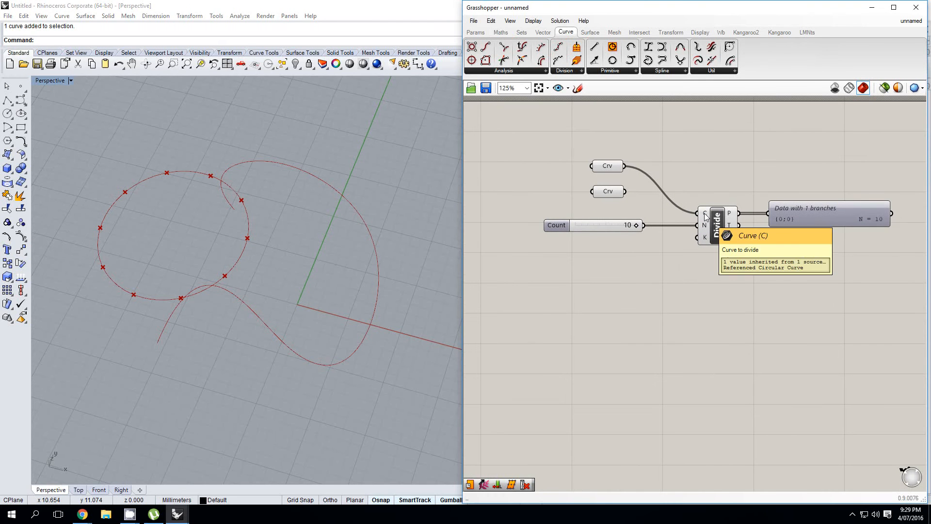
right_click(702, 213)
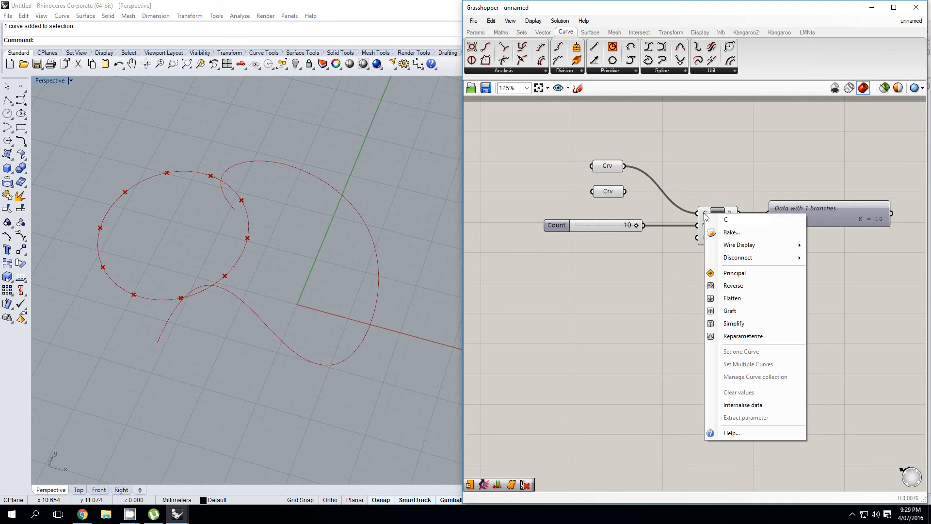
mouse_move(738, 257)
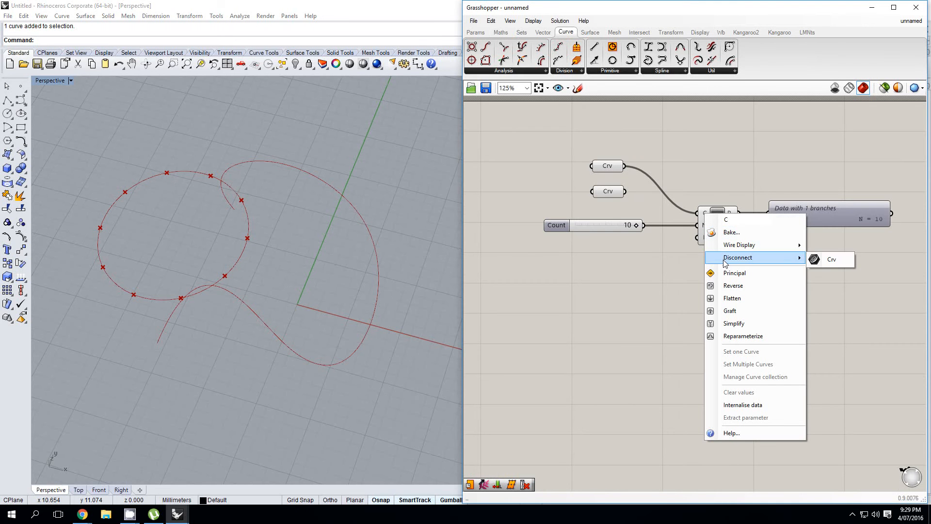
mouse_move(731, 298)
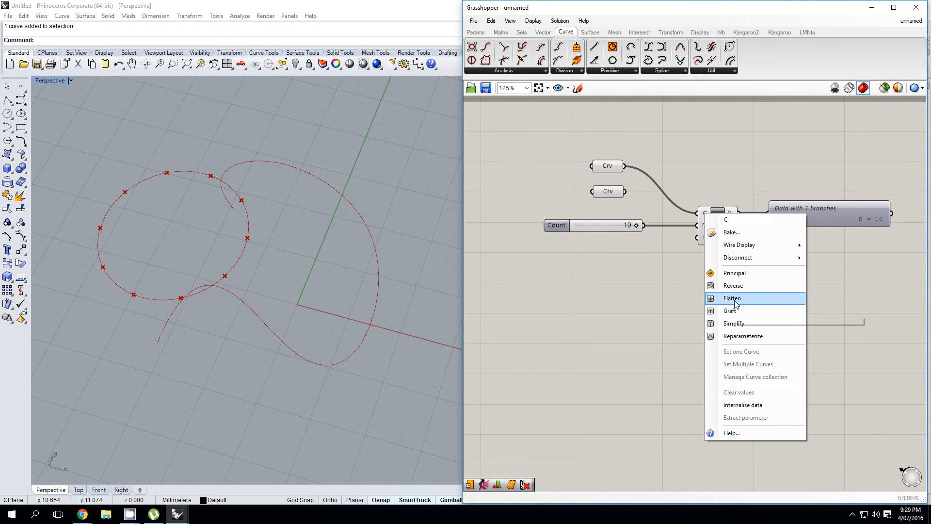
mouse_move(740, 286)
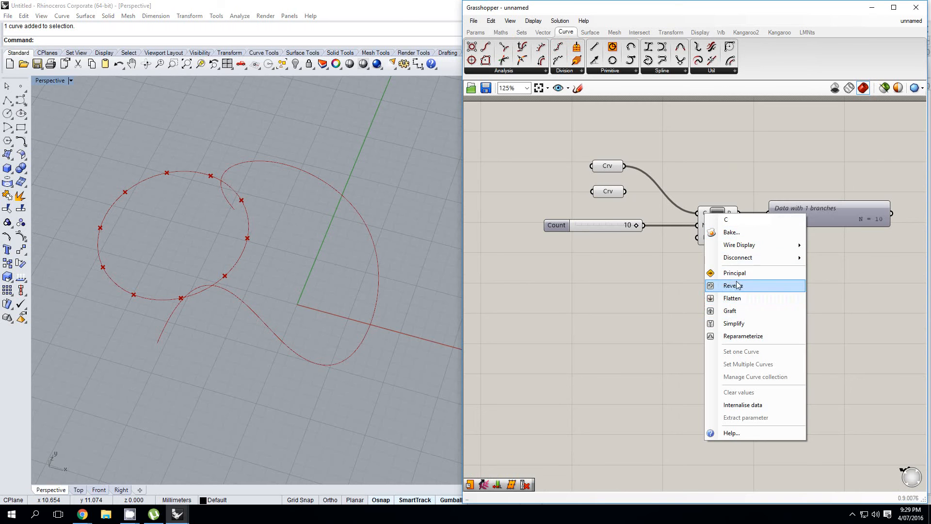
left_click(733, 285)
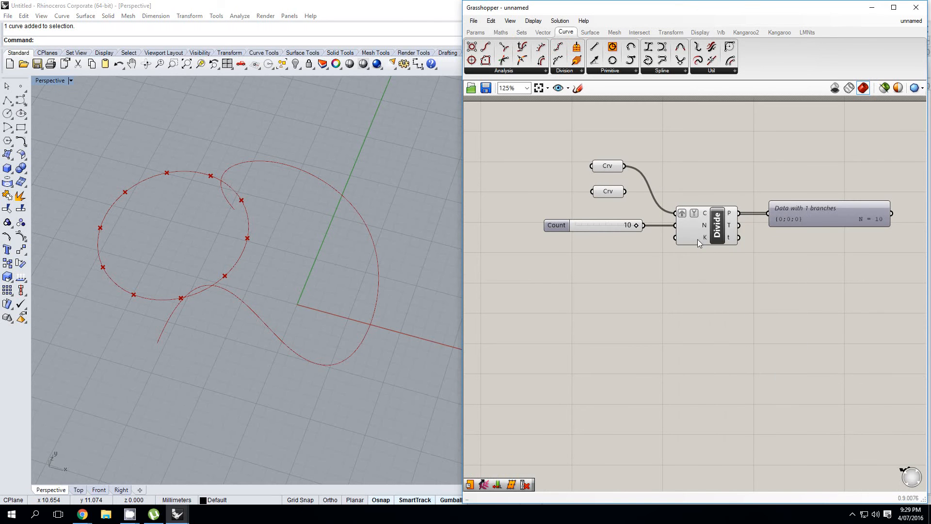
right_click(704, 214)
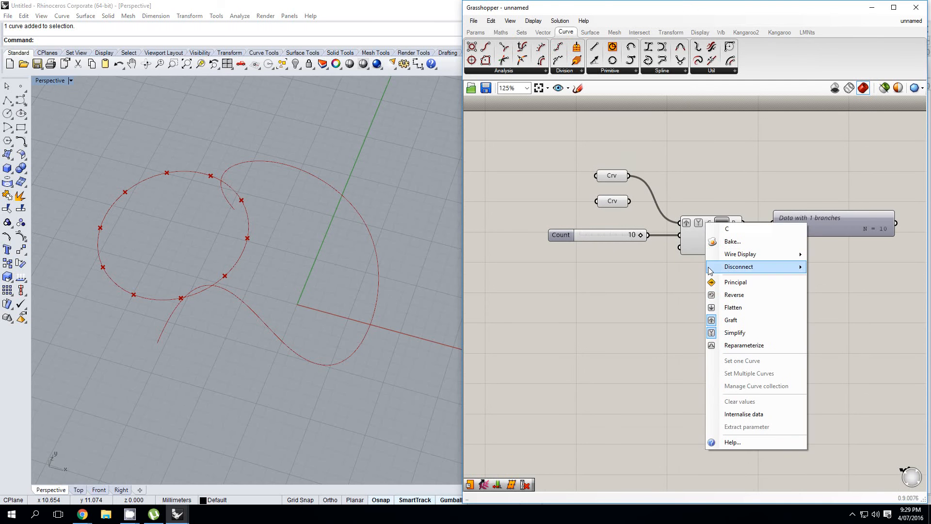
left_click(705, 269)
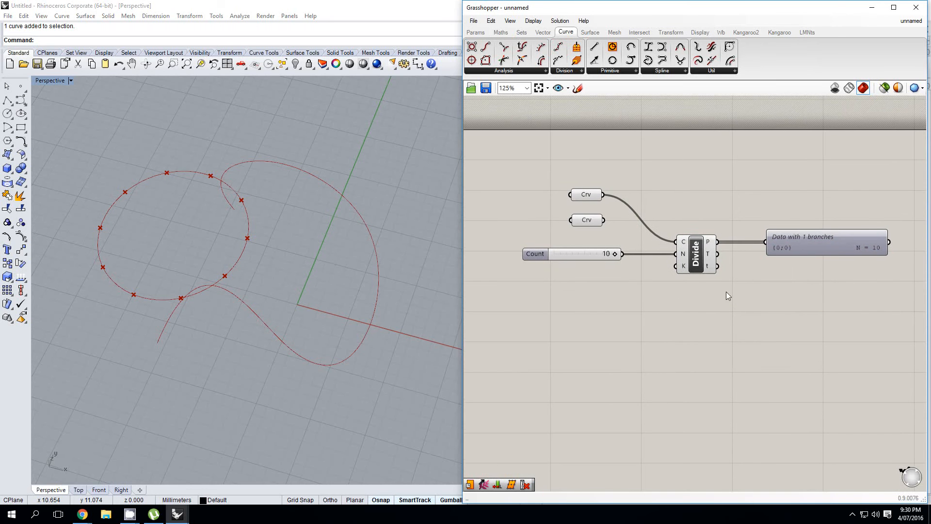
Zoom the canvas and search 'surf' for the plane surface components.
scroll("down", 3)
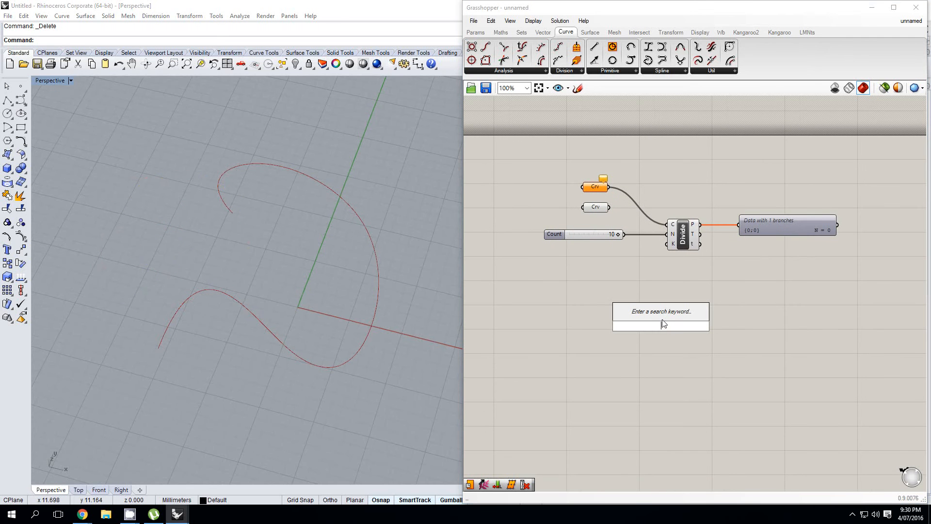
mouse_move(667, 321)
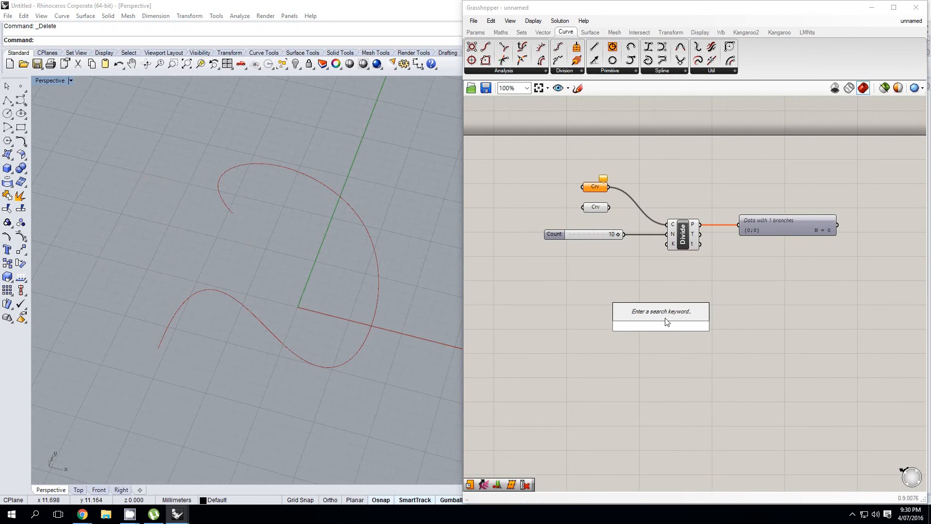
type("surf")
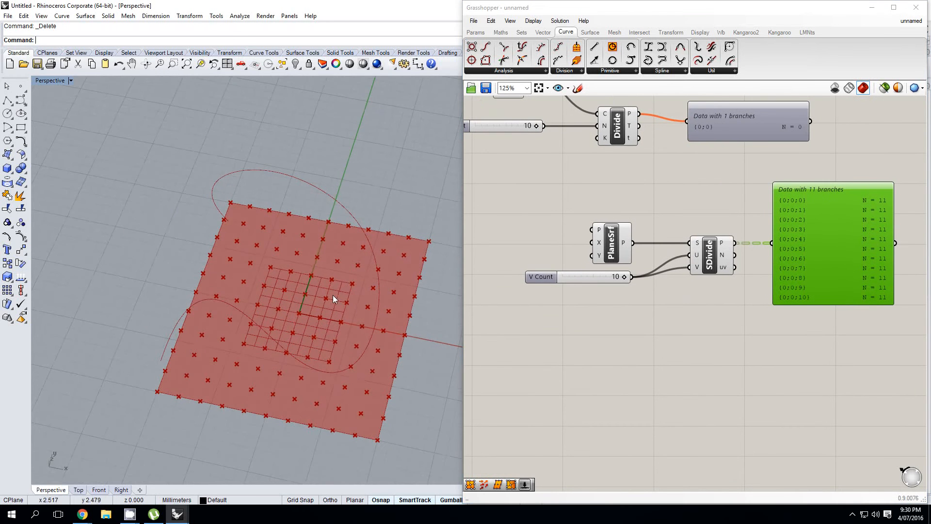
Drag the V Count slider to 5, then 2, then back to 10.
left_click_drag(618, 276, 585, 276)
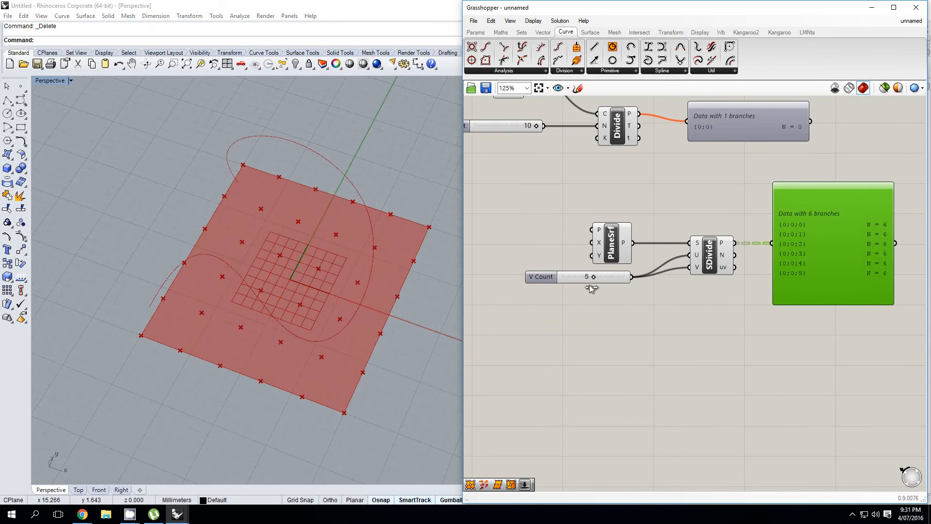
left_click_drag(586, 277, 581, 277)
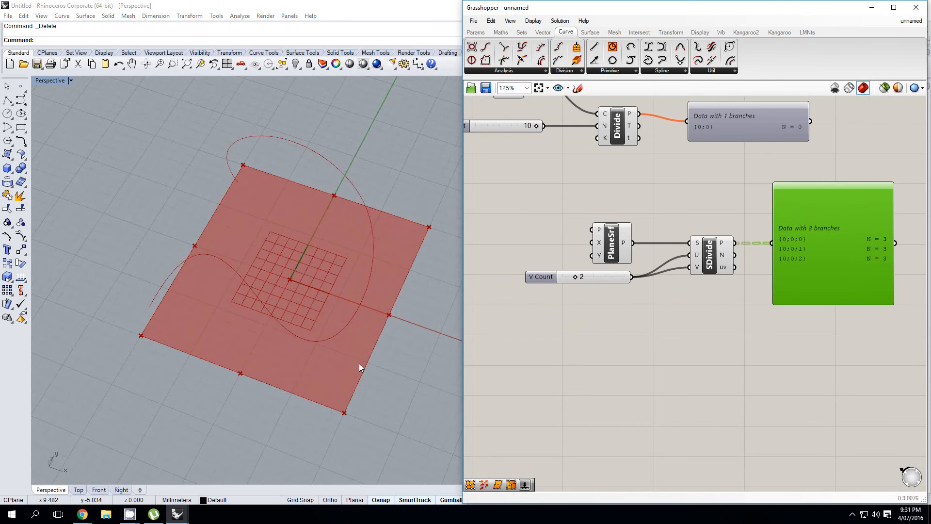
mouse_move(618, 277)
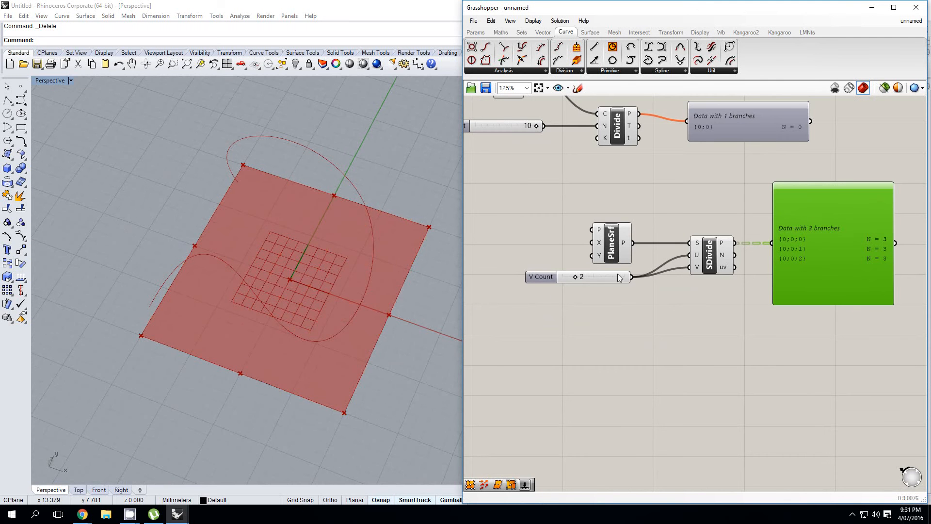
left_click_drag(581, 276, 611, 276)
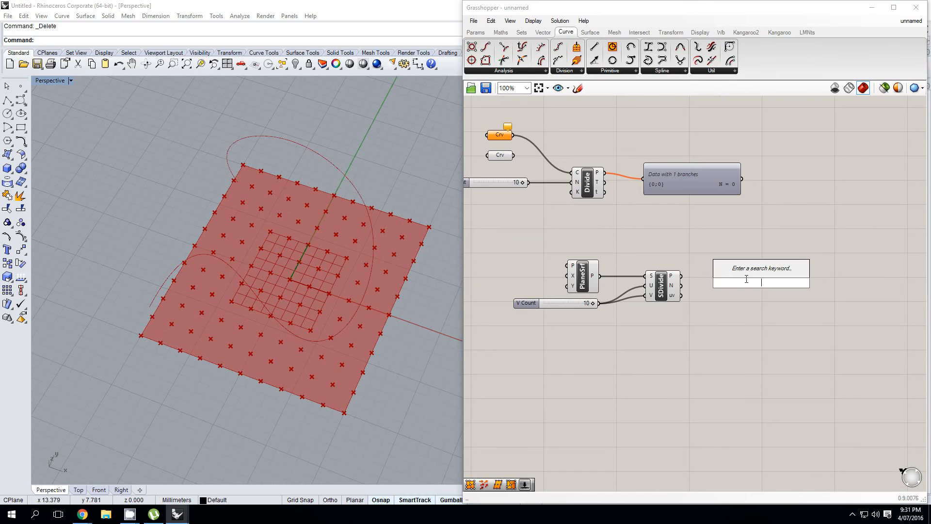
Search 'surf' and place Surface From Points and Mesh FromPoints components.
type("surf")
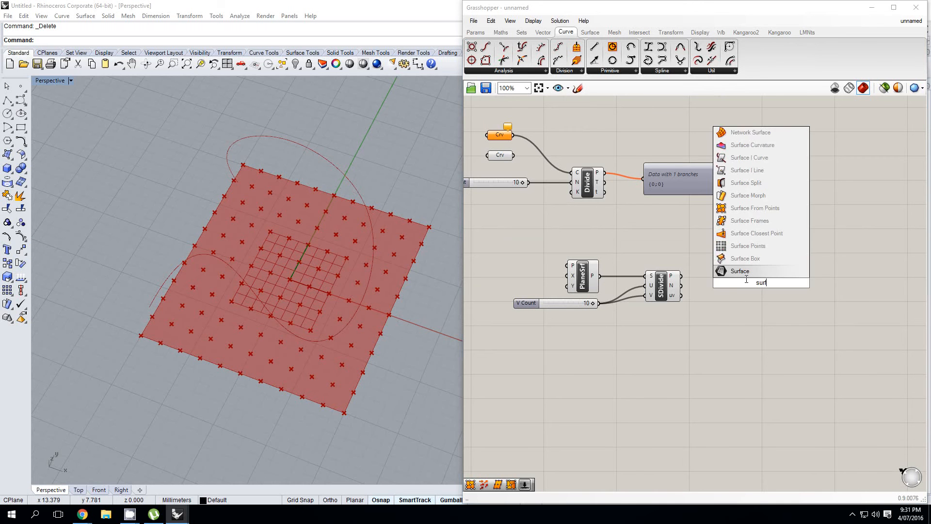
left_click(760, 282)
type("meshfrom")
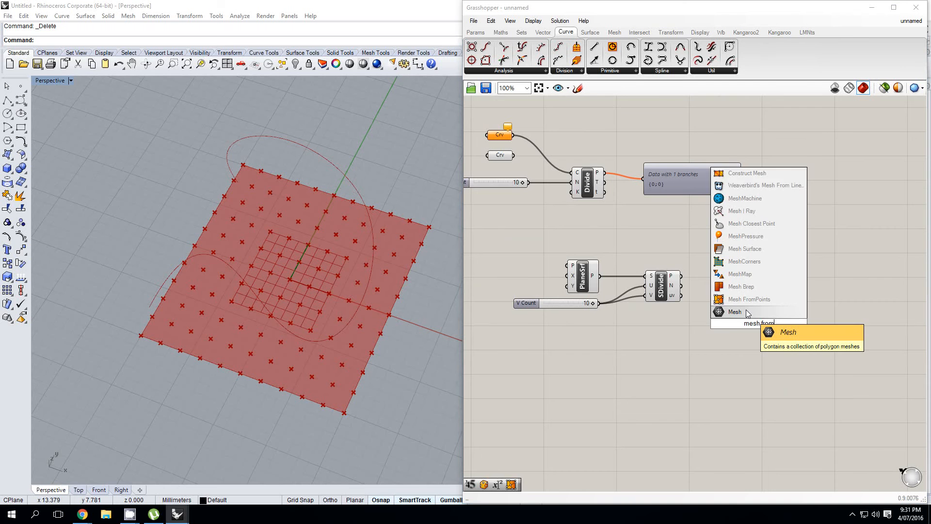
left_click(748, 299)
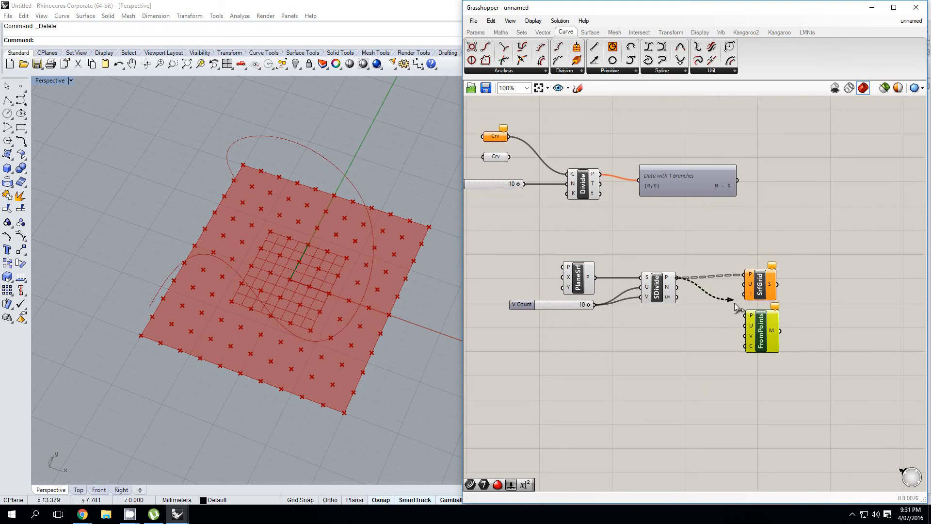
double_click(642, 324)
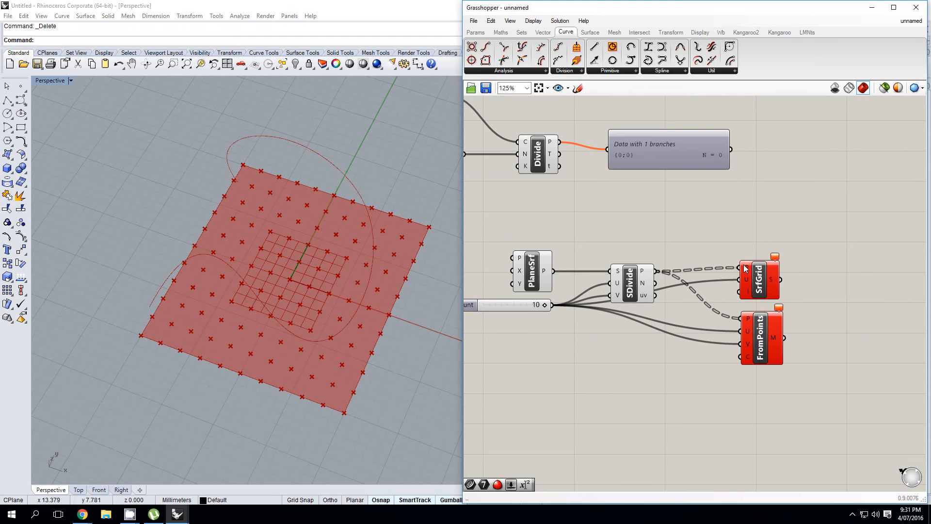
Apply a data-tree option to Surface From Points' P input so it builds.
right_click(744, 270)
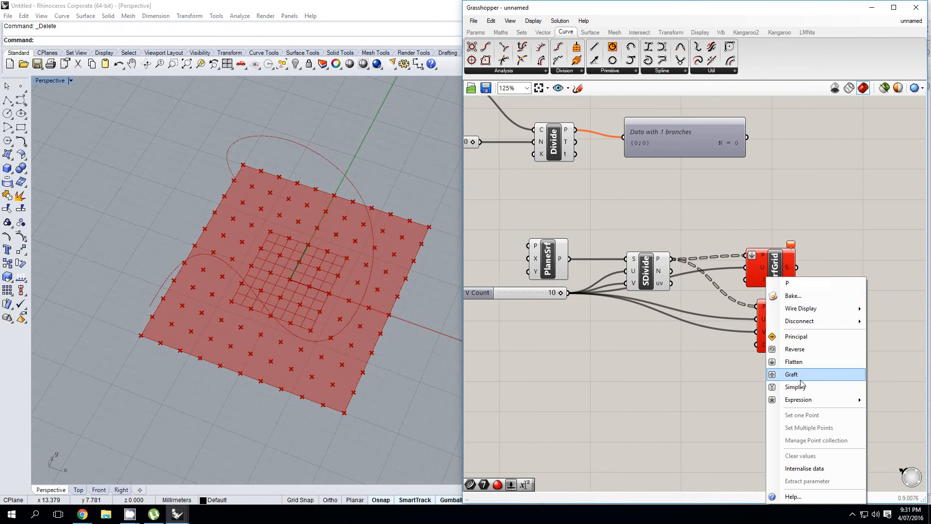
left_click(791, 374)
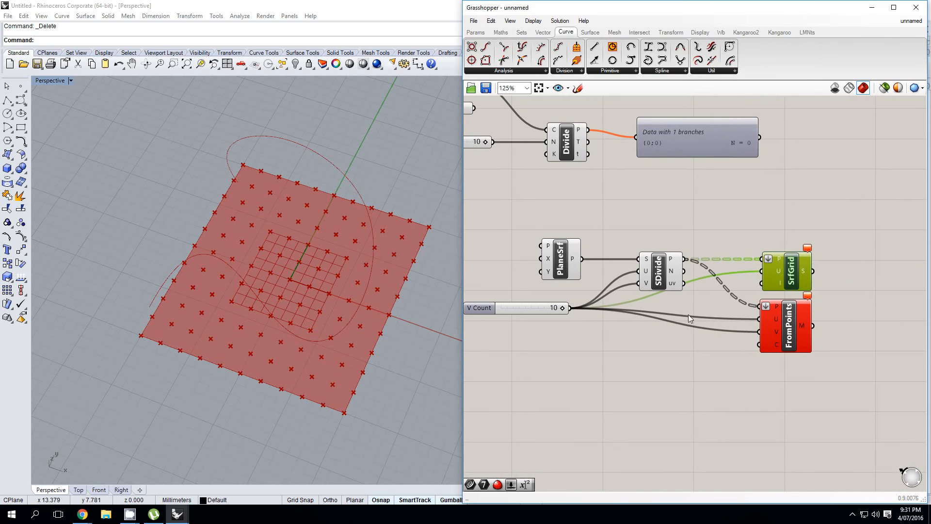
left_click(497, 32)
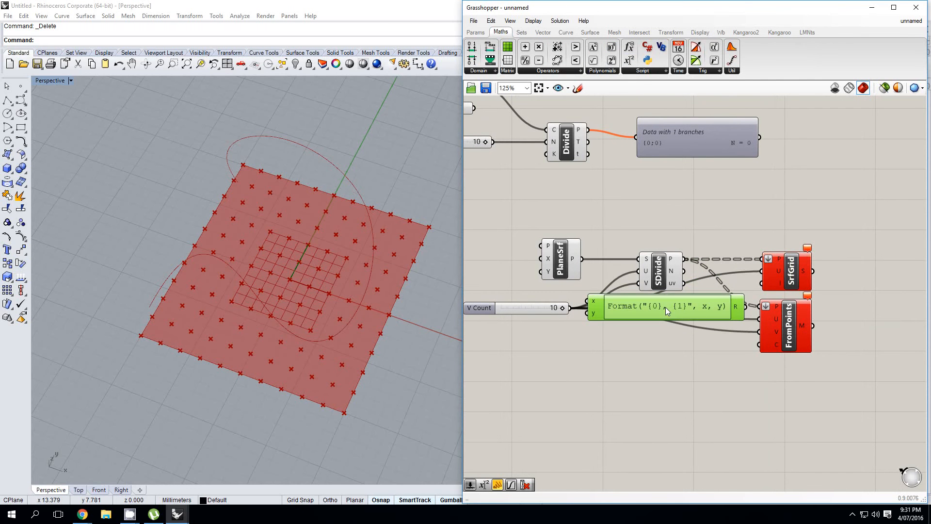
Change the expression component's formula to u+1 in the Expression Designer.
double_click(665, 307)
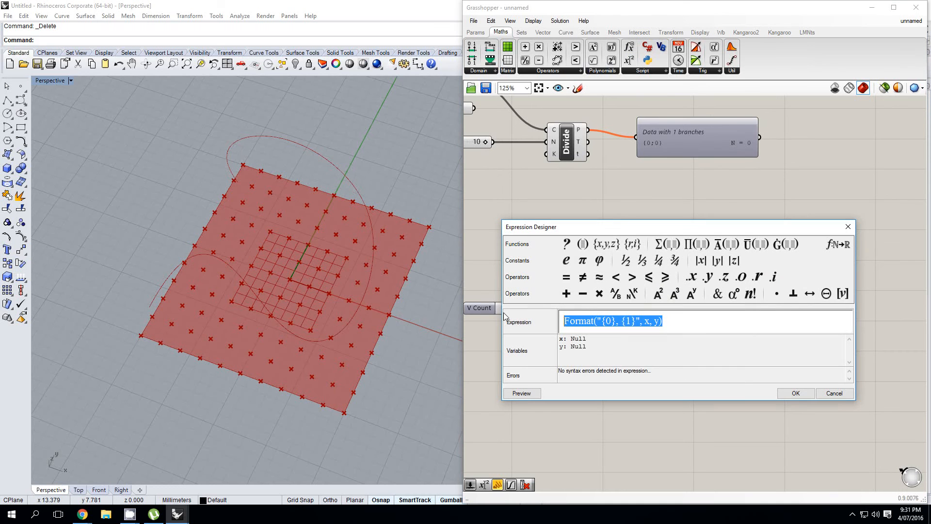
type("u")
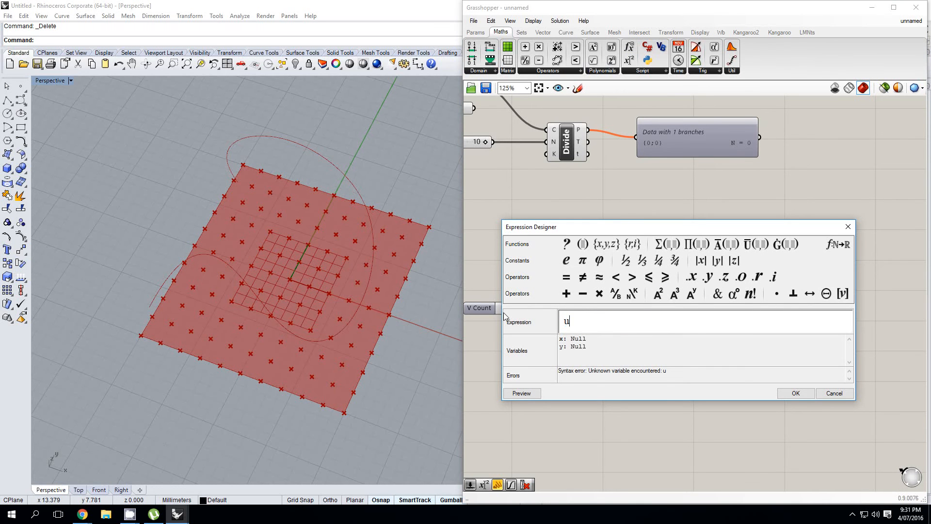
type("+1")
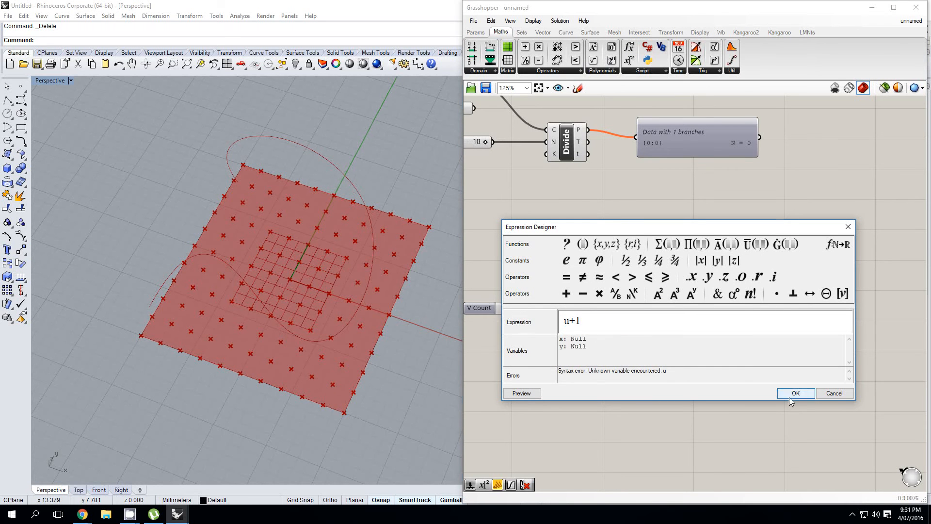
left_click(795, 393)
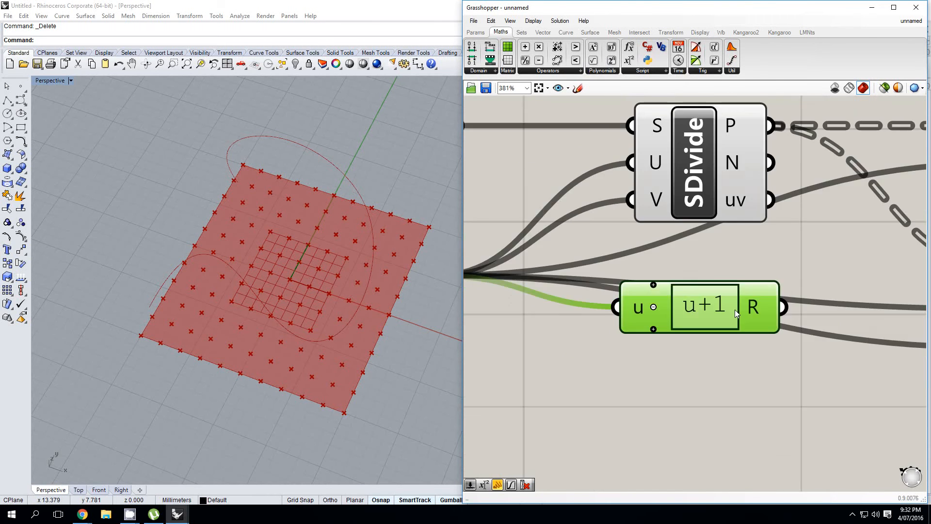
Zoom out and back in around the Grasshopper canvas.
scroll("down", 3)
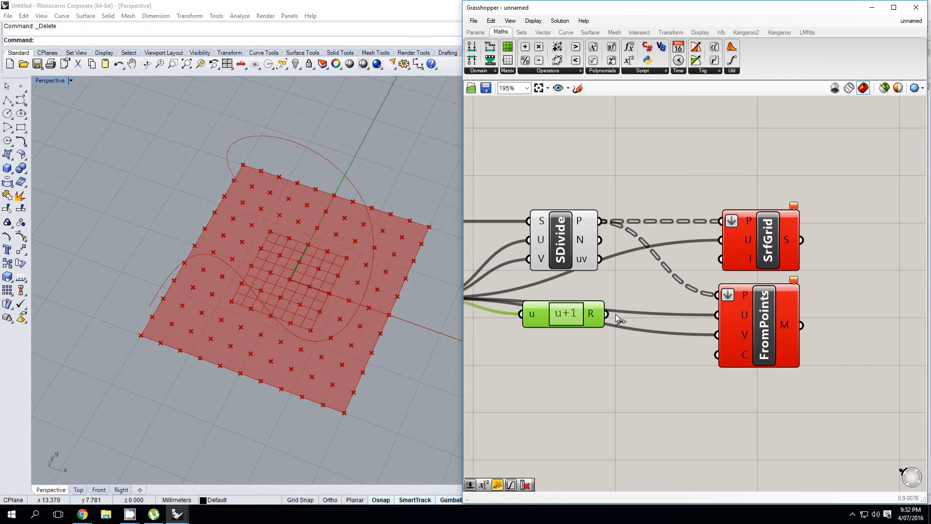
scroll("up", 3)
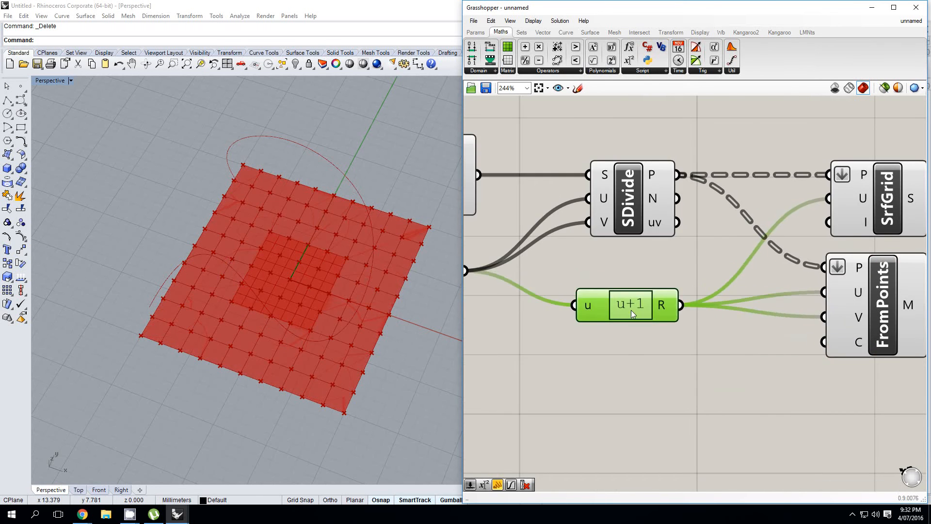
scroll("down", 3)
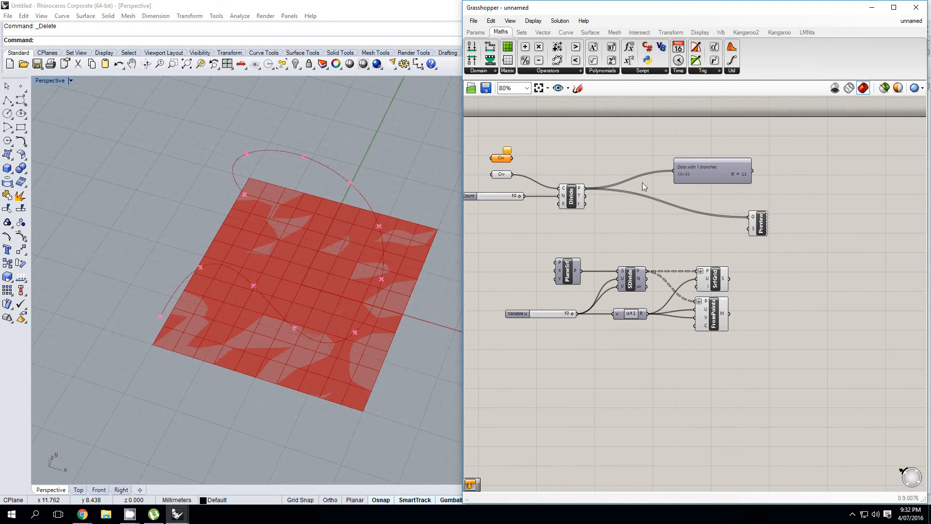
mouse_move(641, 73)
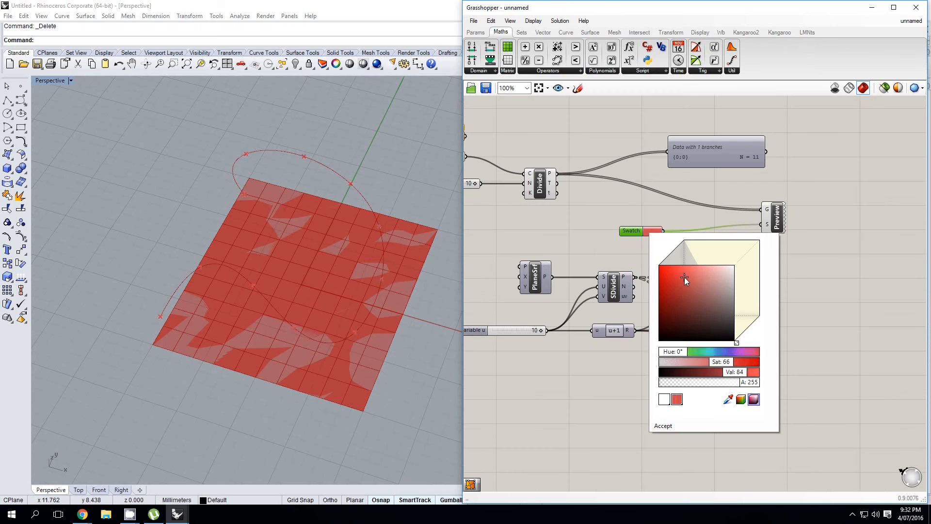
Pick blue in a new Colour Swatch feeding the Custom Preview of the division points.
left_click(710, 298)
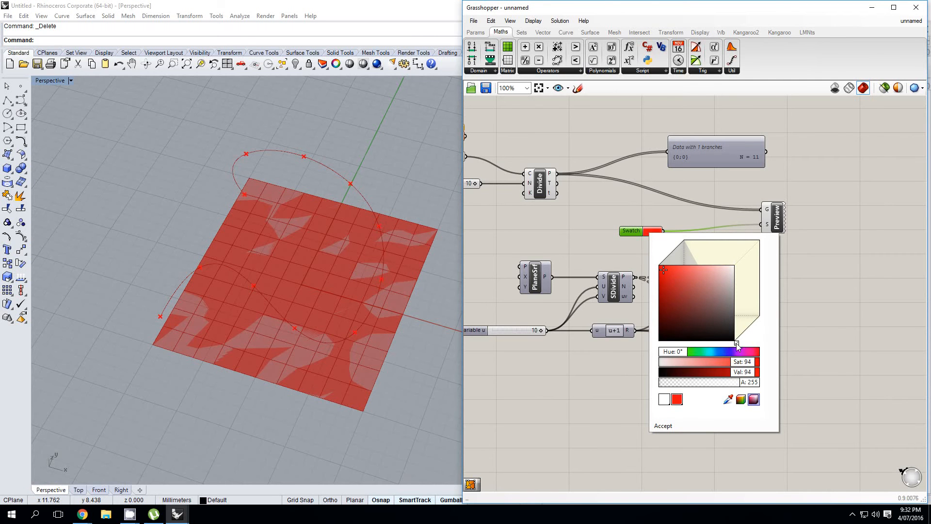
left_click(663, 425)
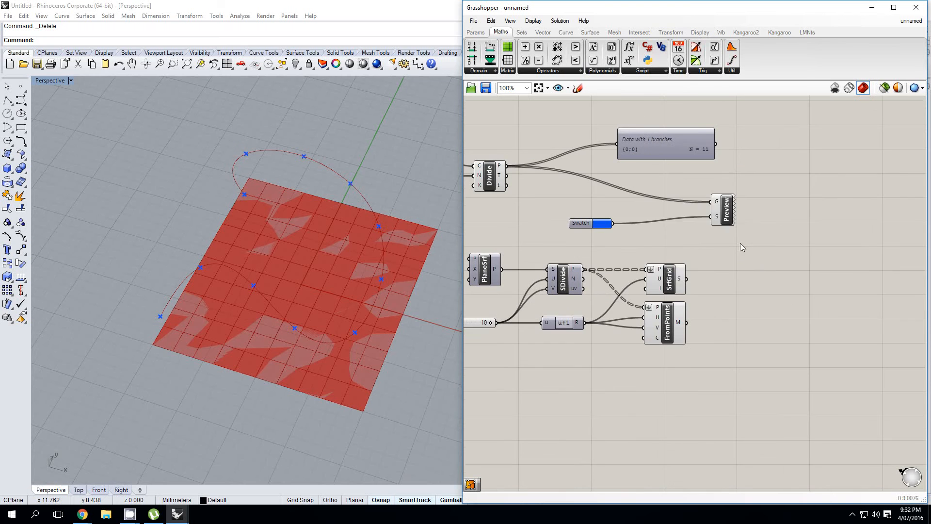
mouse_move(727, 215)
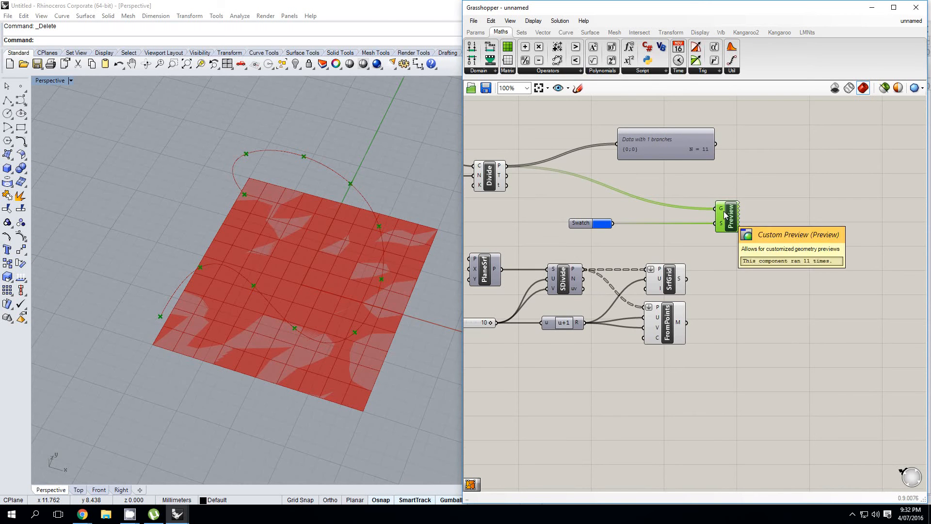
mouse_move(728, 252)
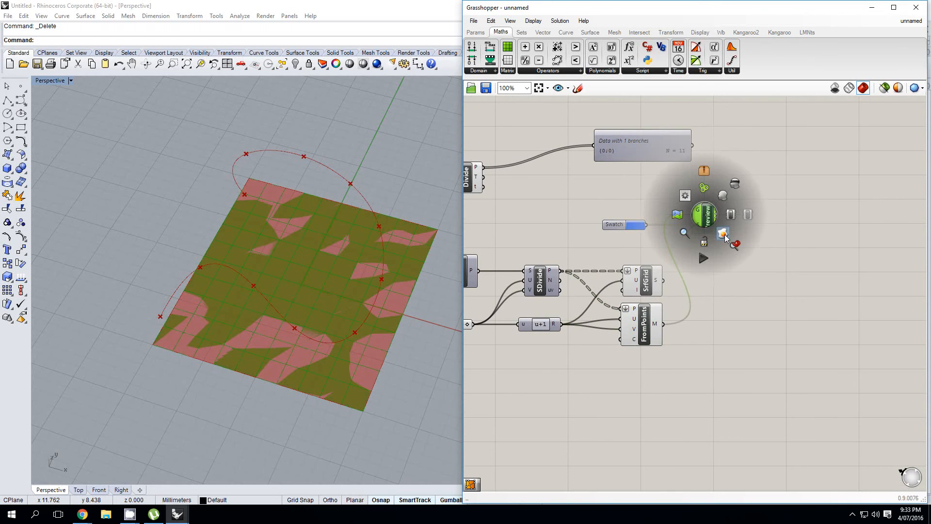
Feed the FromPoints mesh into Custom Preview and add a Mesh Colours component via 'mesh co'.
left_click(722, 233)
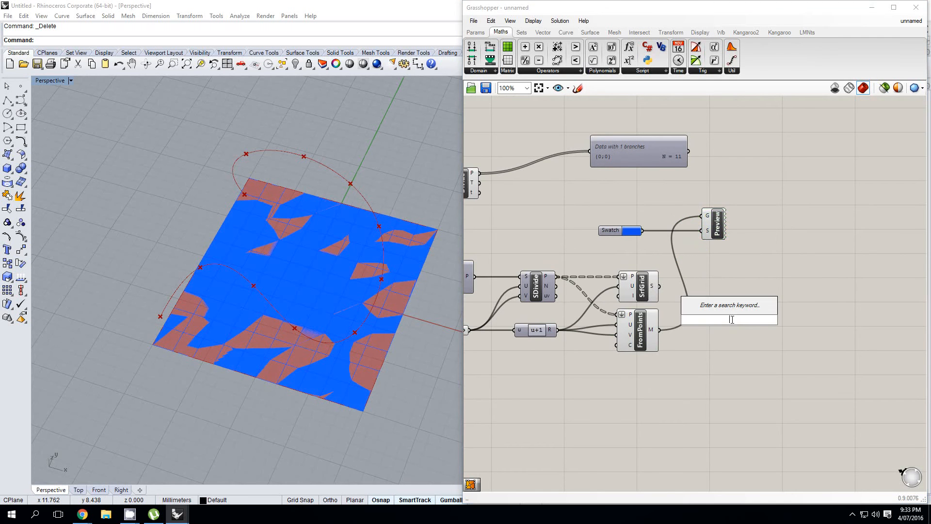
type("mesh")
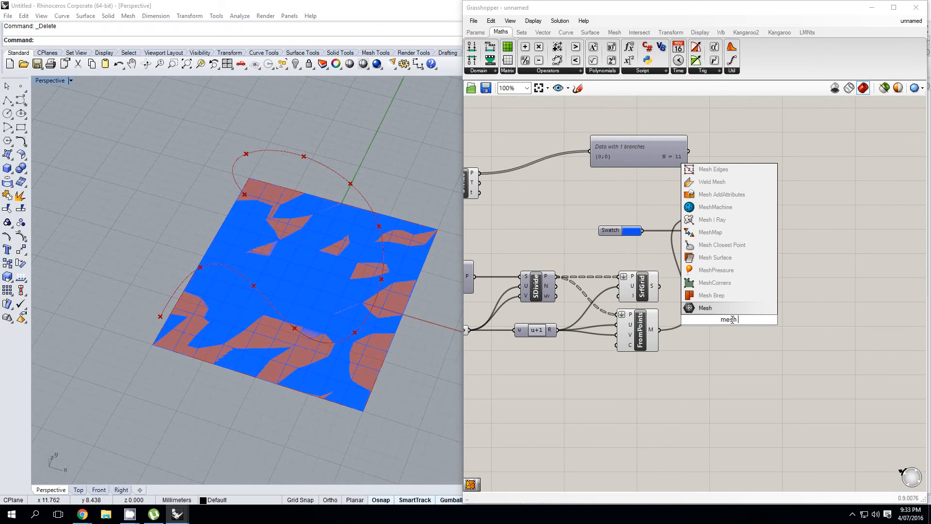
type("co")
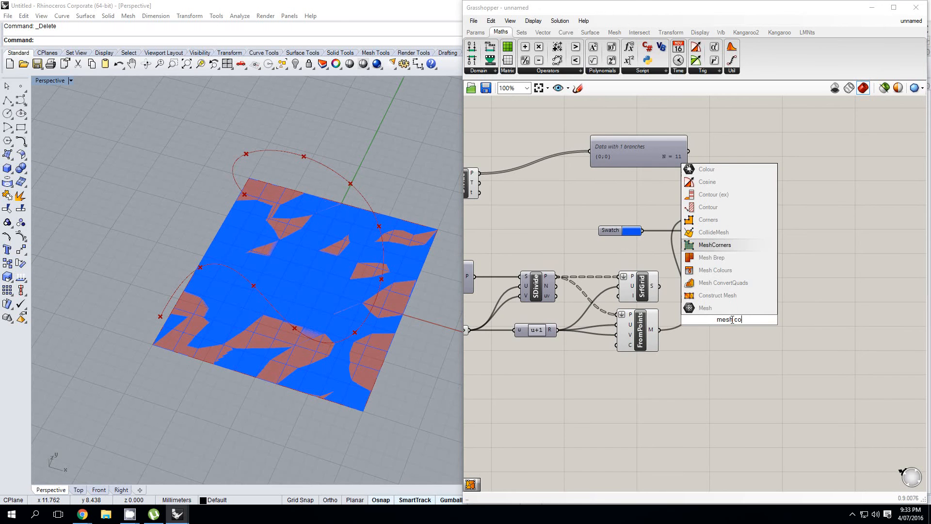
left_click(715, 270)
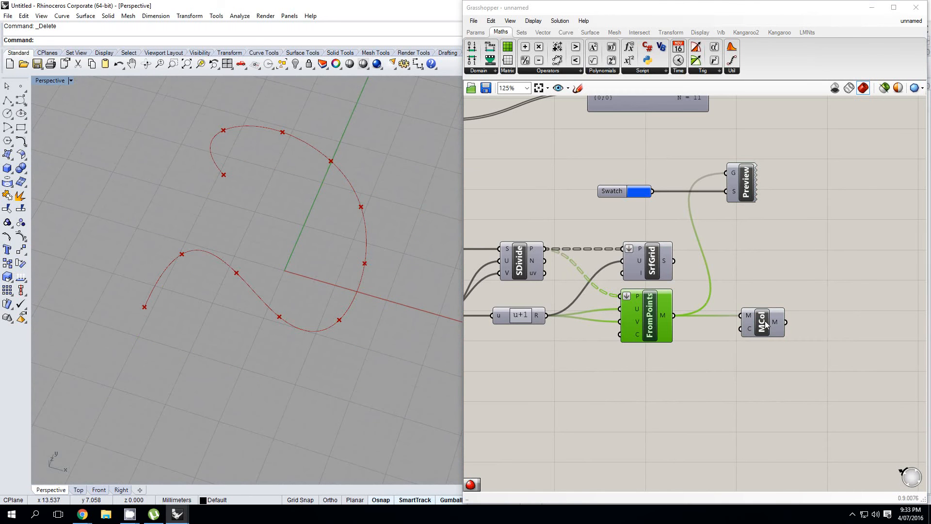
Start Hide in Rhino, give the mesh a green gradient, and try baking it.
right_click(629, 247)
type("Hide")
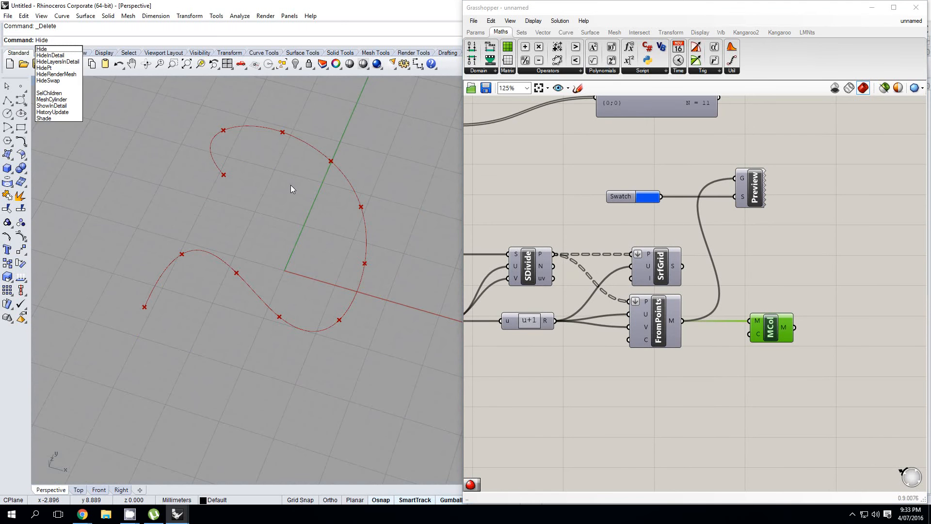
key("Ctrl+z")
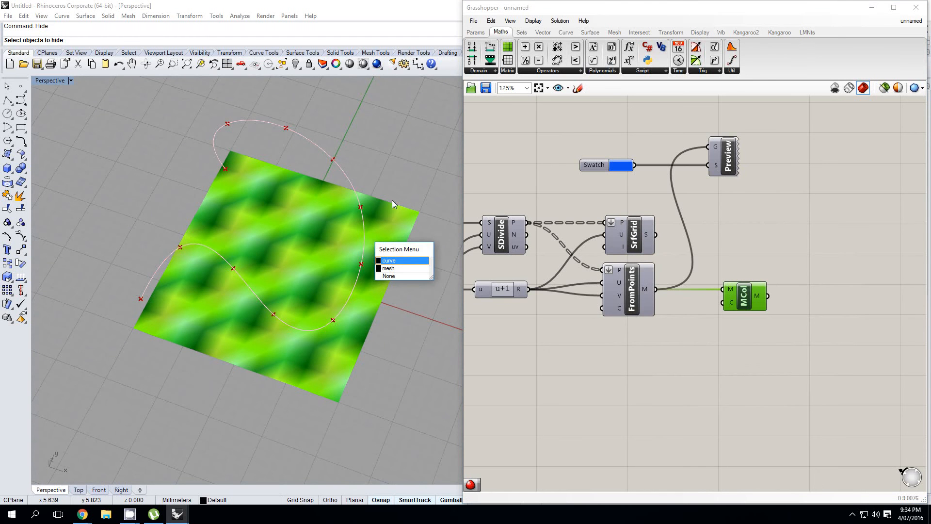
left_click(388, 268)
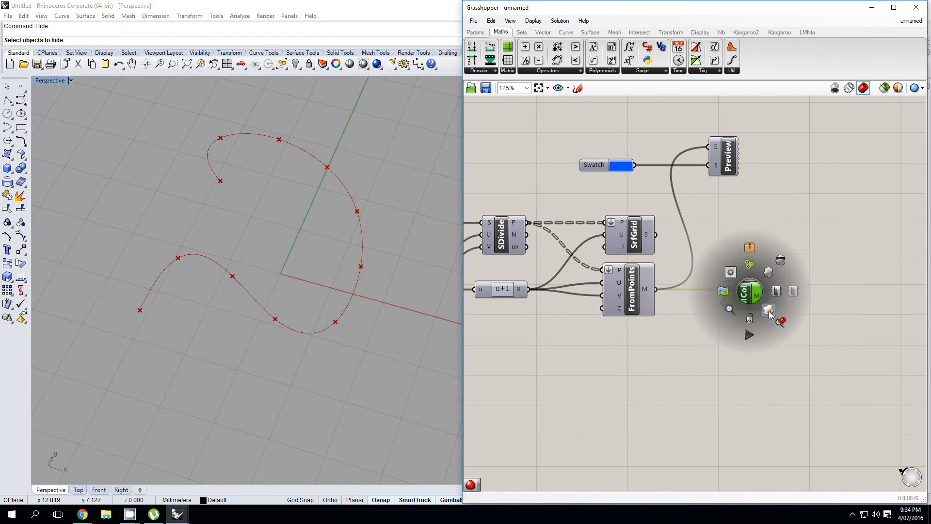
left_click(769, 311)
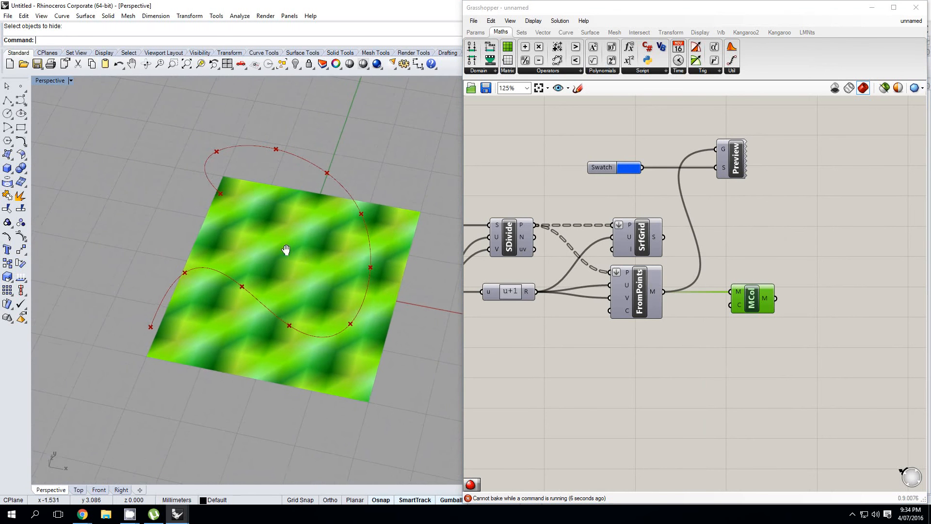
left_click(285, 250)
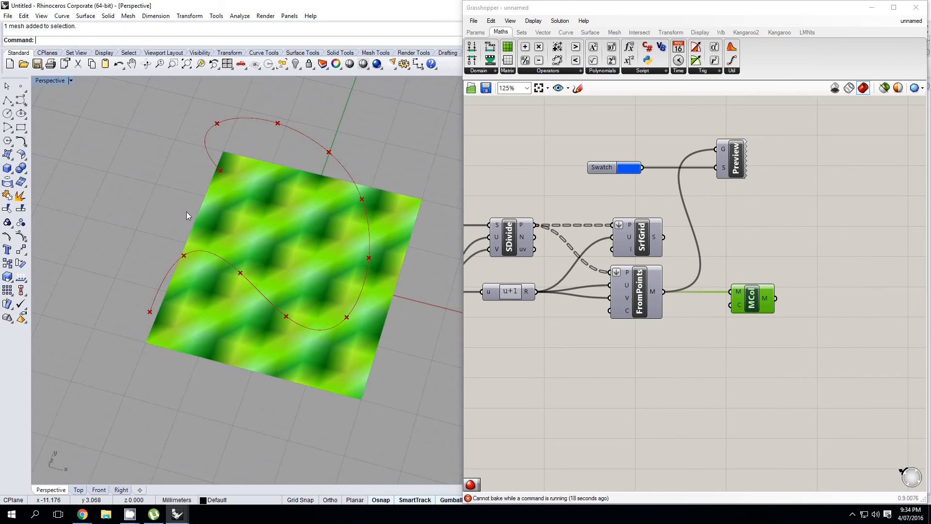
mouse_move(264, 125)
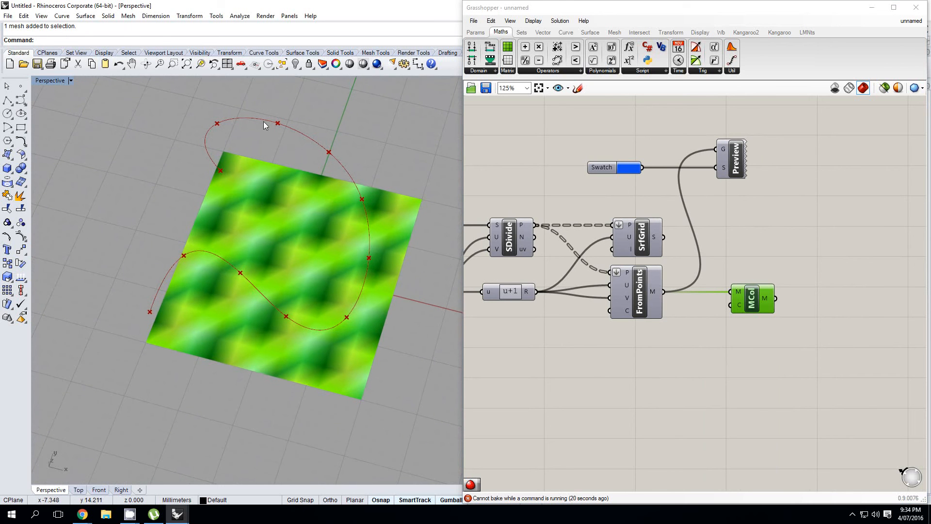
mouse_move(300, 184)
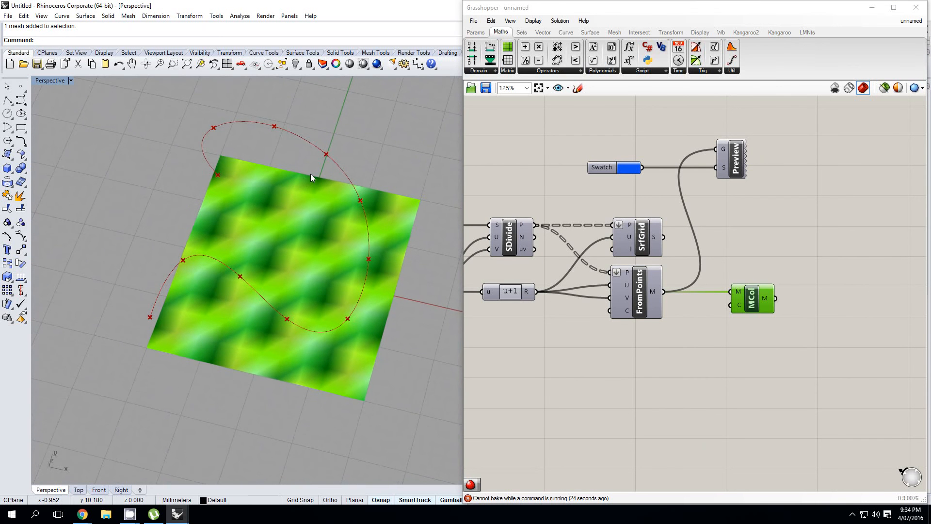
mouse_move(322, 182)
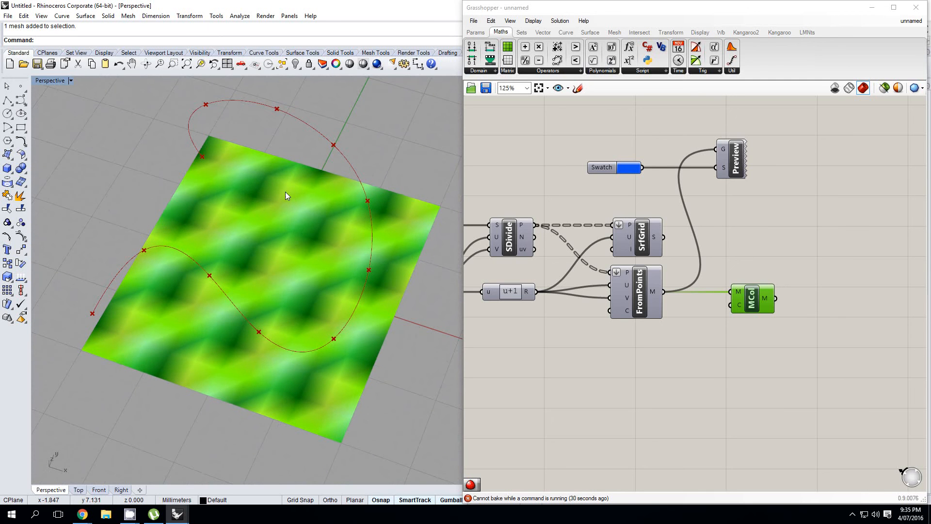
mouse_move(294, 192)
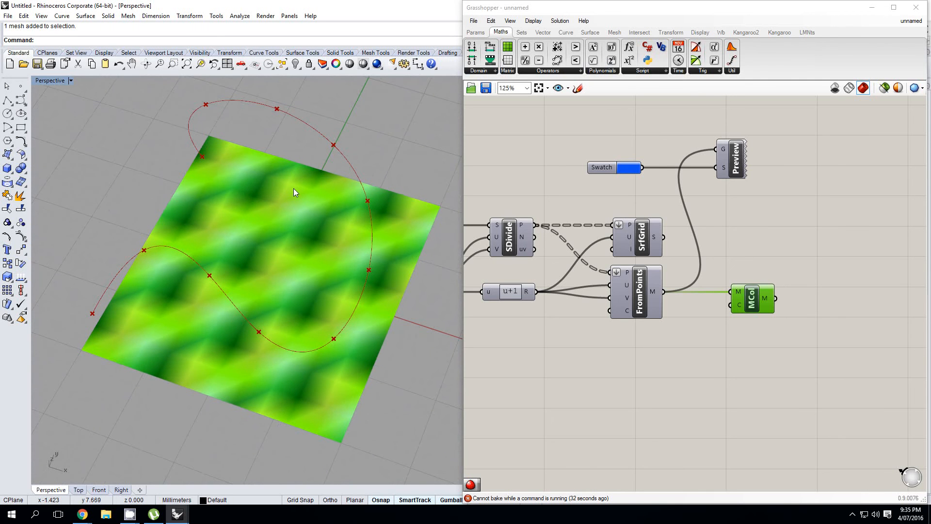
mouse_move(300, 200)
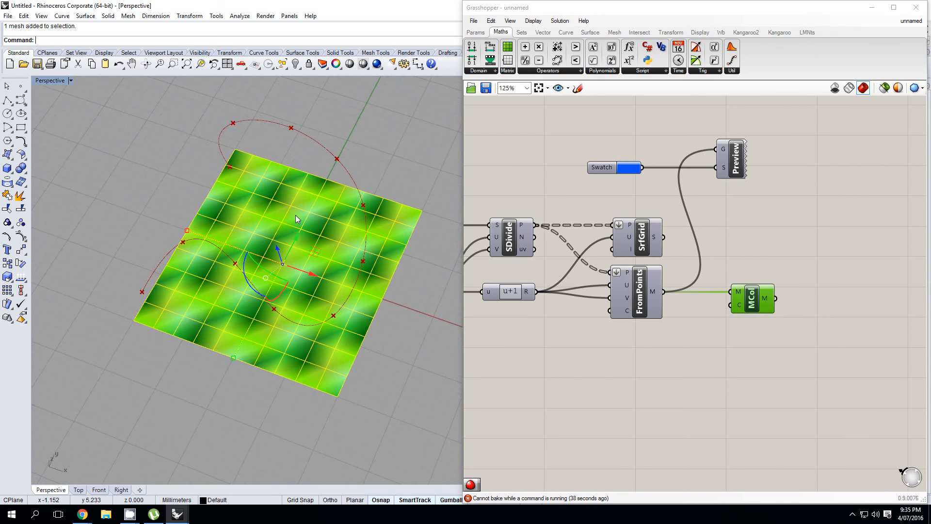
mouse_move(339, 179)
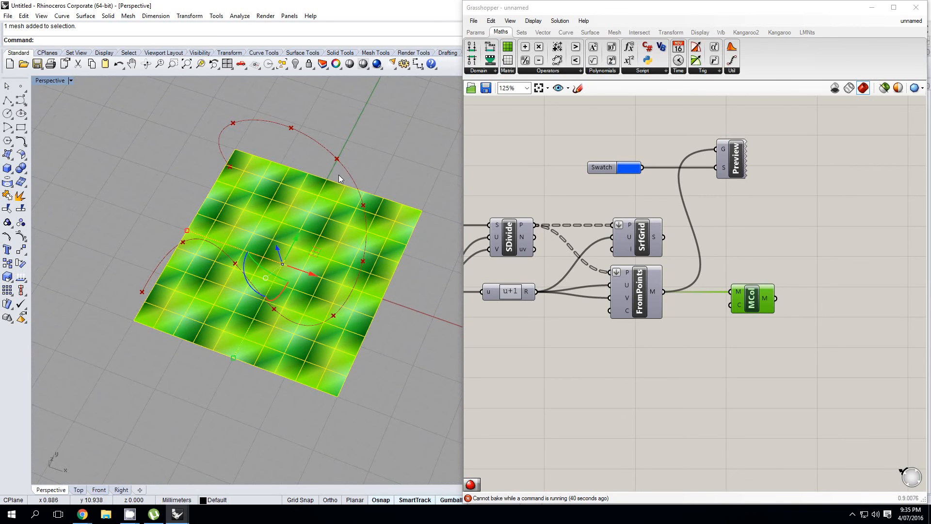
mouse_move(348, 163)
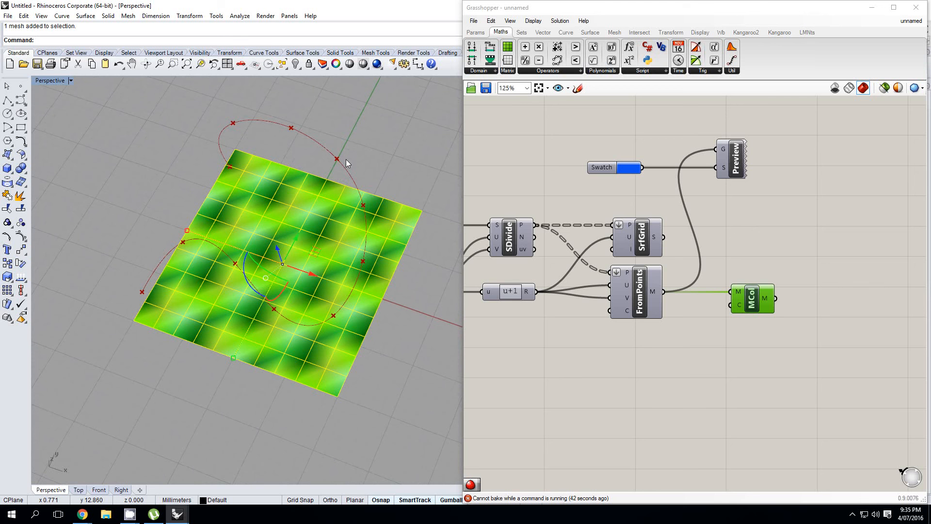
Start the Export command for the selected green mesh.
type("Export")
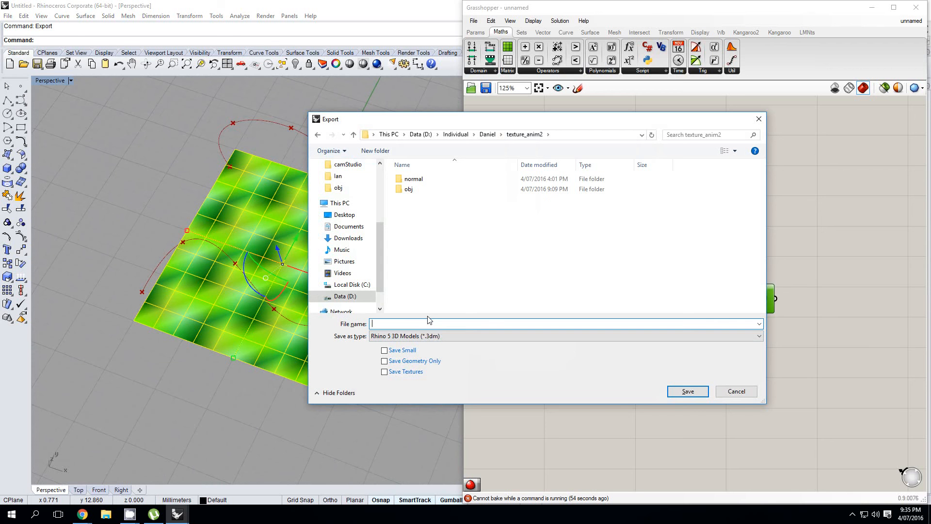
Name the export 001 and save it as VRML (*.wrl).
type("00")
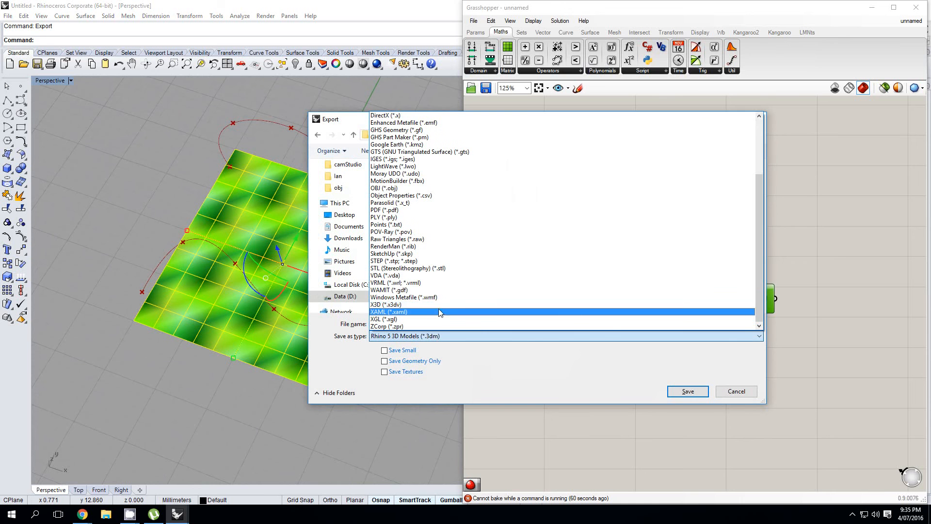
left_click(389, 282)
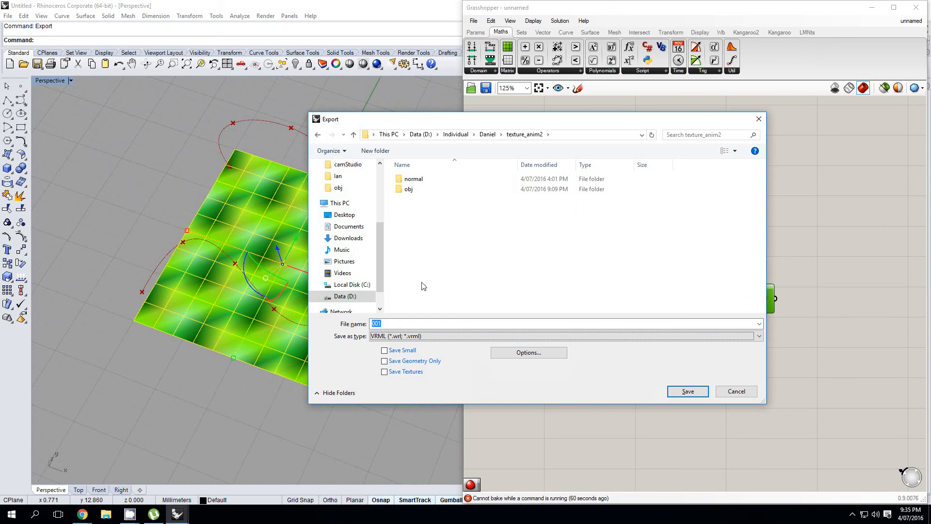
mouse_move(452, 289)
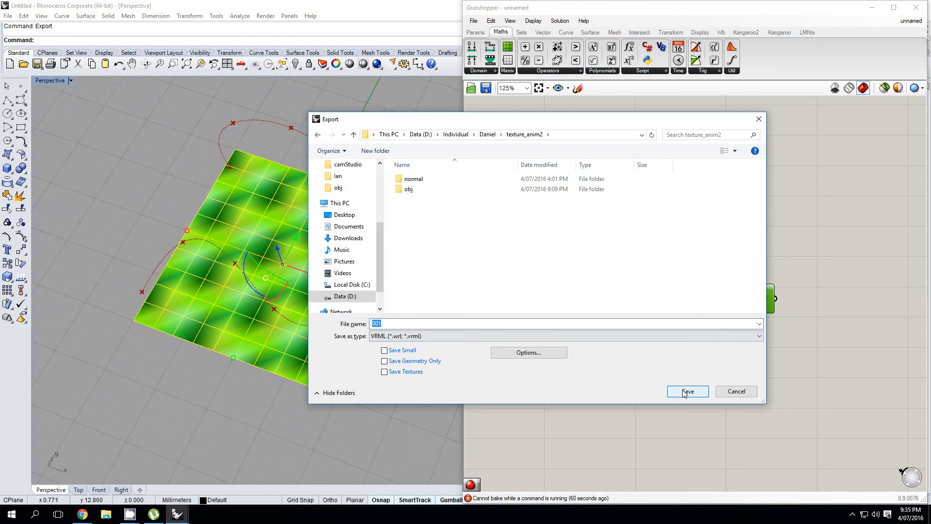
left_click(688, 391)
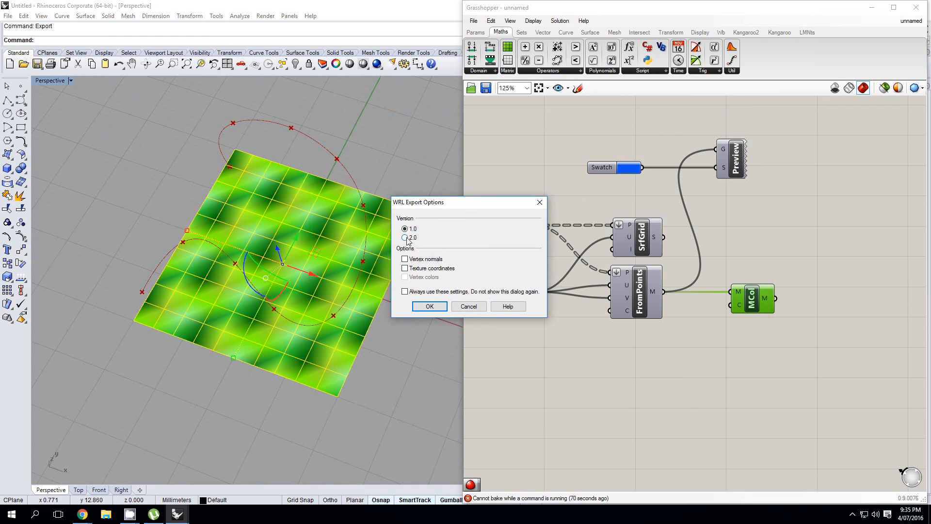
Write 001.wrl as VRML version 2.0 with vertex colours included.
left_click(404, 237)
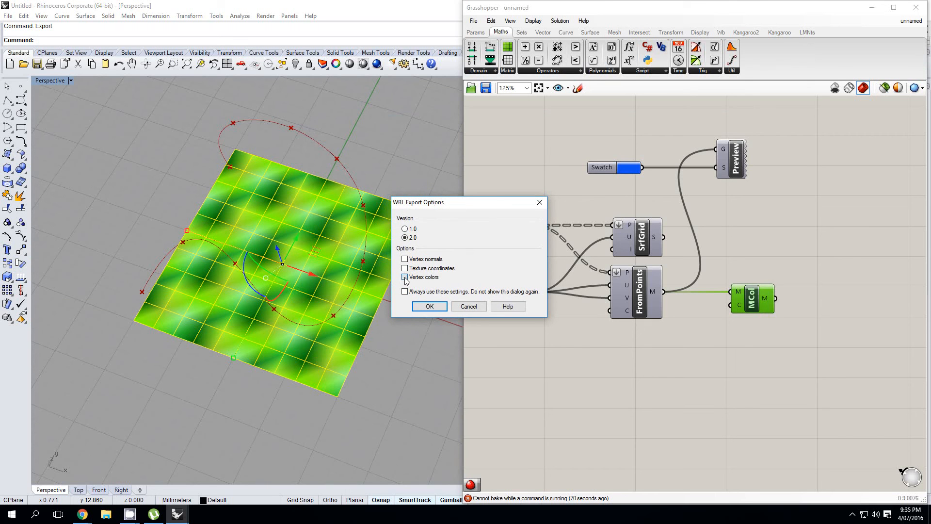
left_click(429, 306)
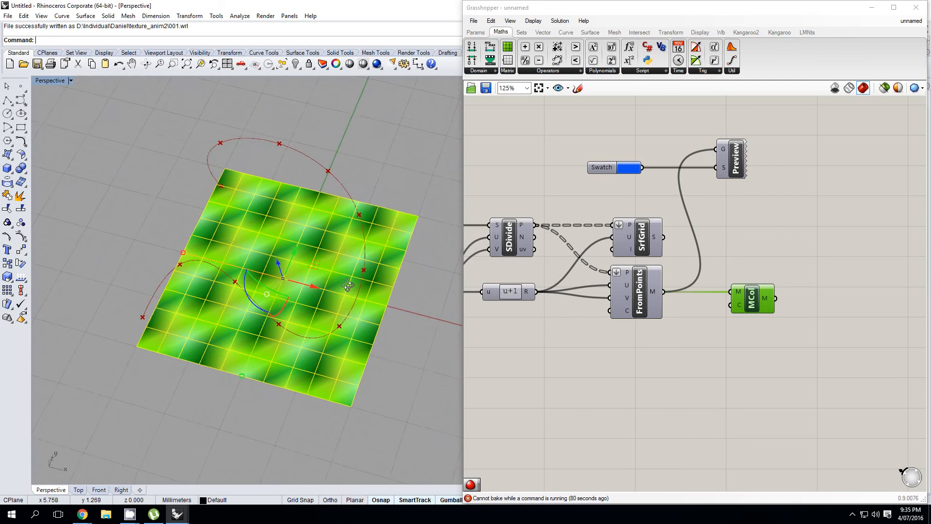
key("Delete")
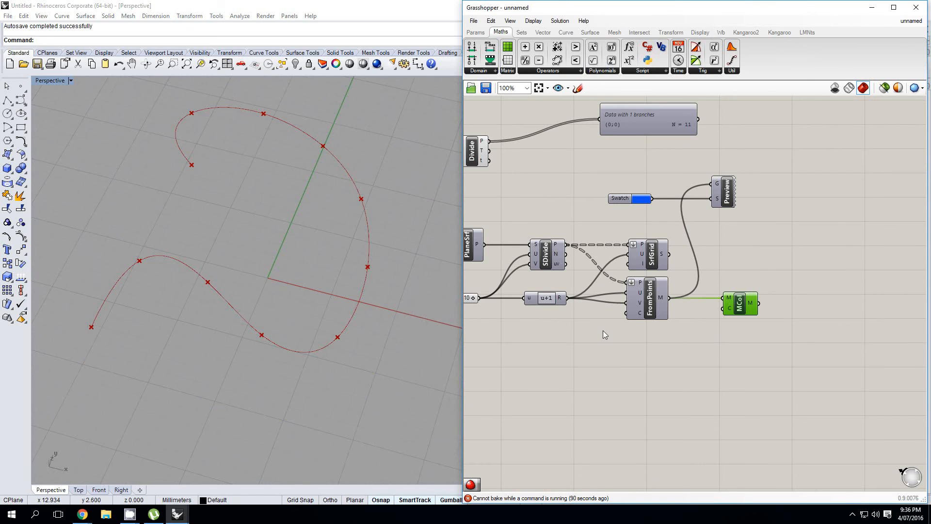
Wire a Construct Point and a 0.250 slider into a Text Tag.
scroll("down", 3)
type("text")
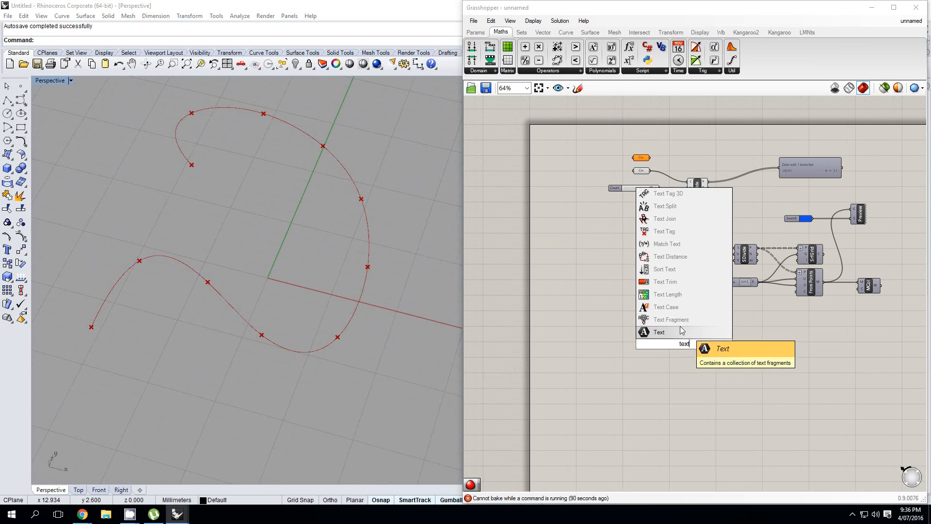
mouse_move(676, 271)
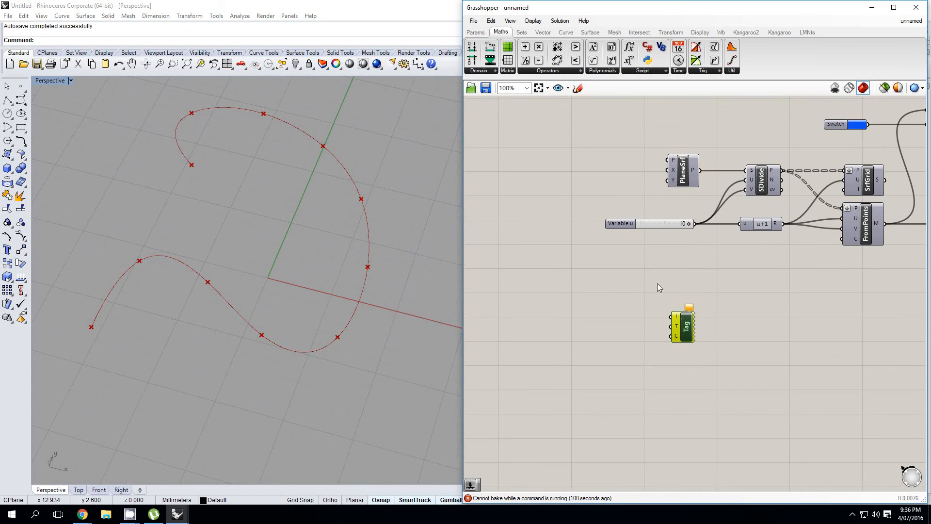
left_click(475, 32)
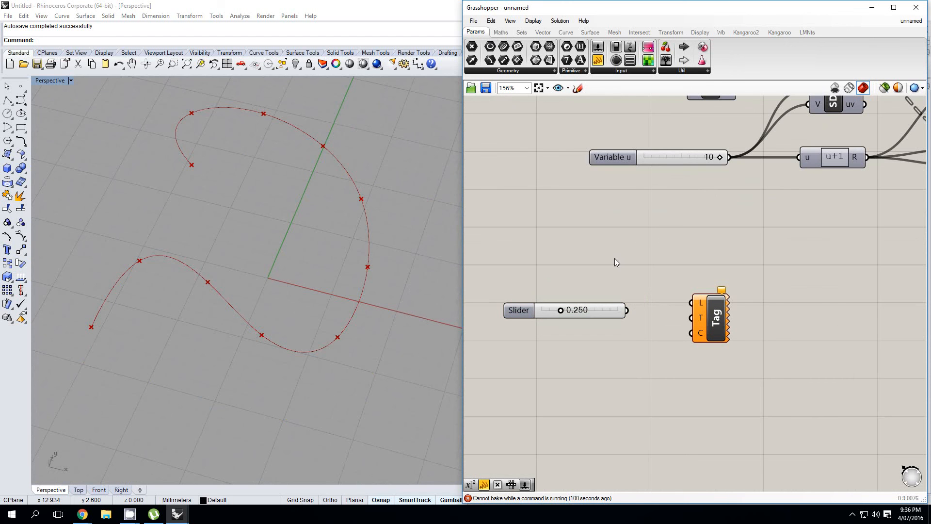
double_click(615, 261)
type("xyz")
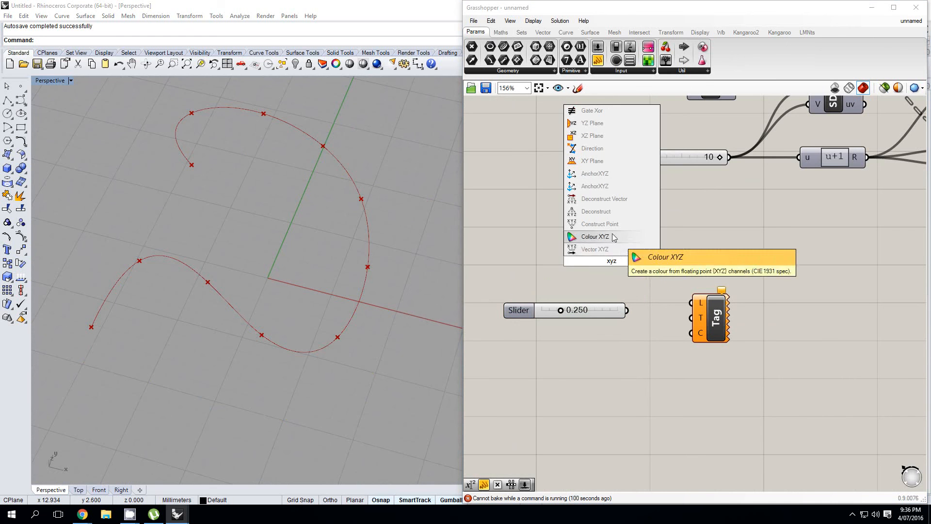
left_click(599, 224)
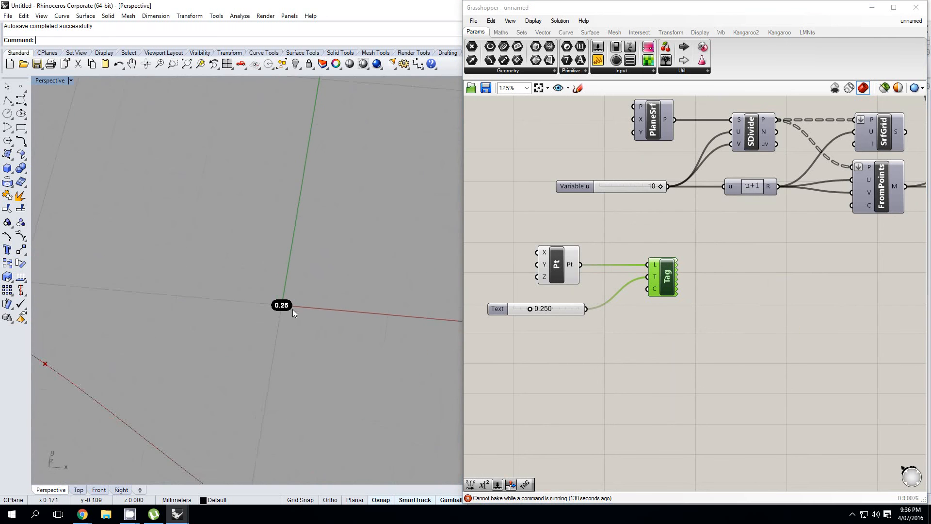
left_click(279, 305)
type("text ta")
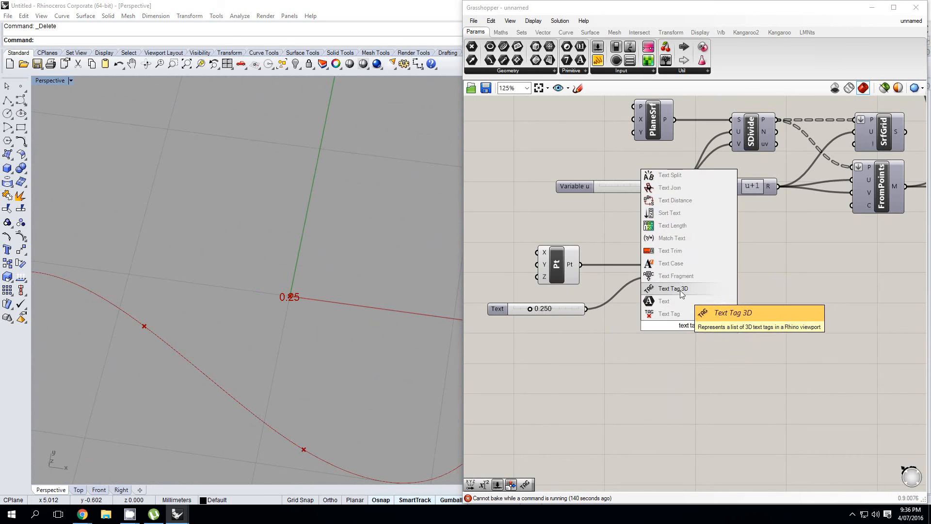
Add a Text Tag 3D component fed by the same point and 0.250 slider.
left_click(672, 289)
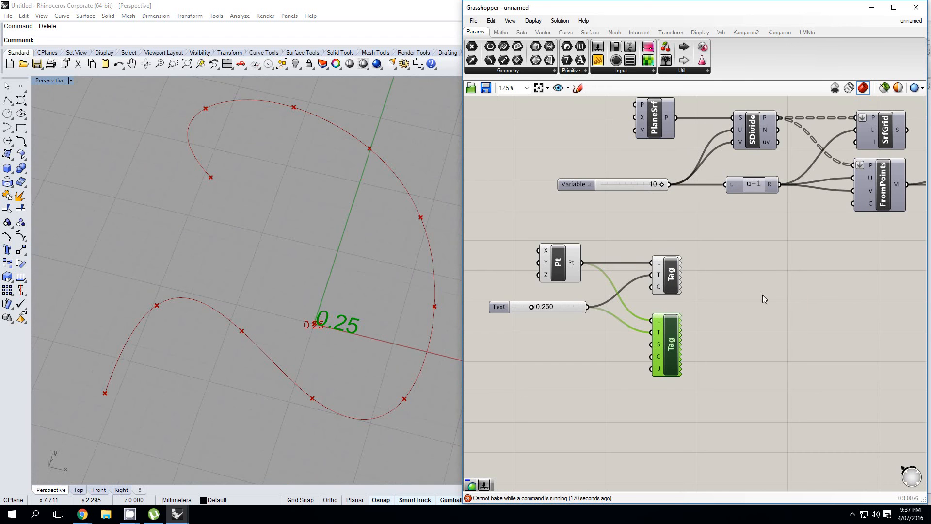
scroll("down", 3)
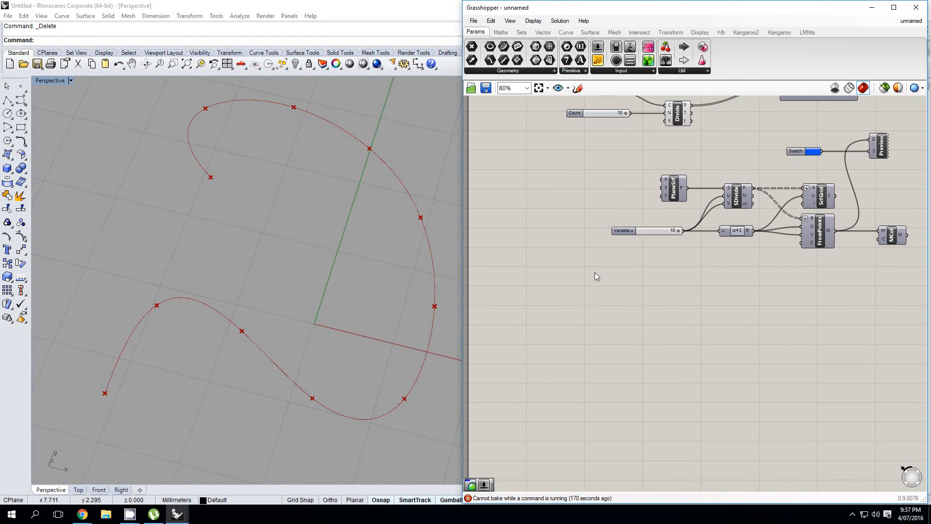
mouse_move(598, 284)
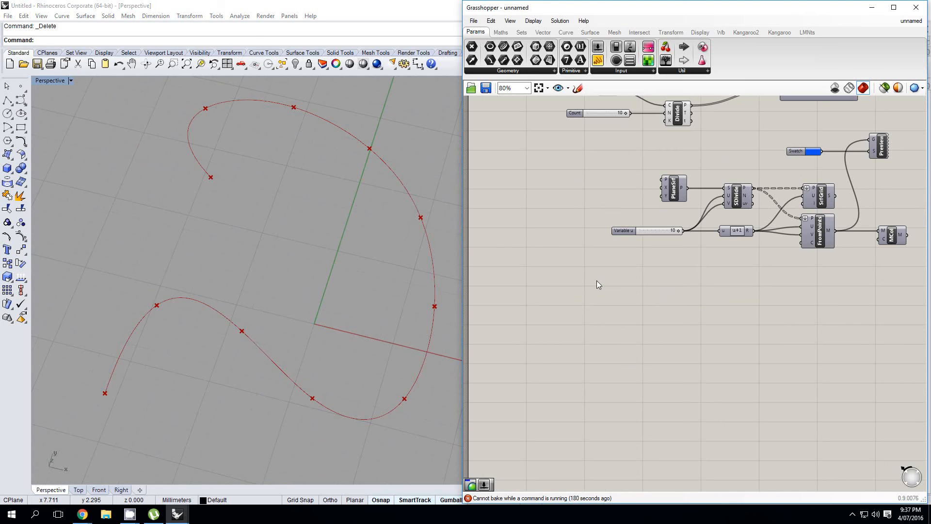
mouse_move(594, 288)
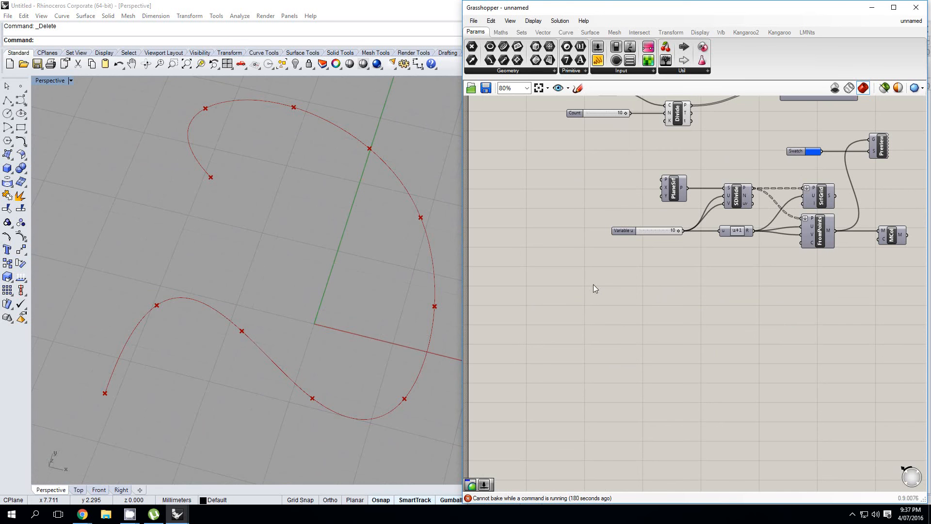
mouse_move(700, 257)
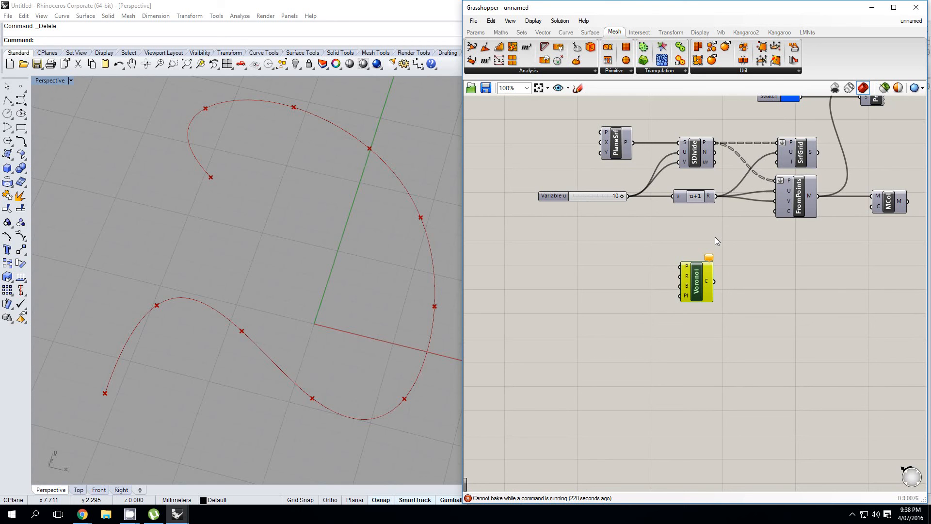
Replace the Pt, slider and Tag components with a Voronoi component from Mesh > Triangulation.
key("alt+tab")
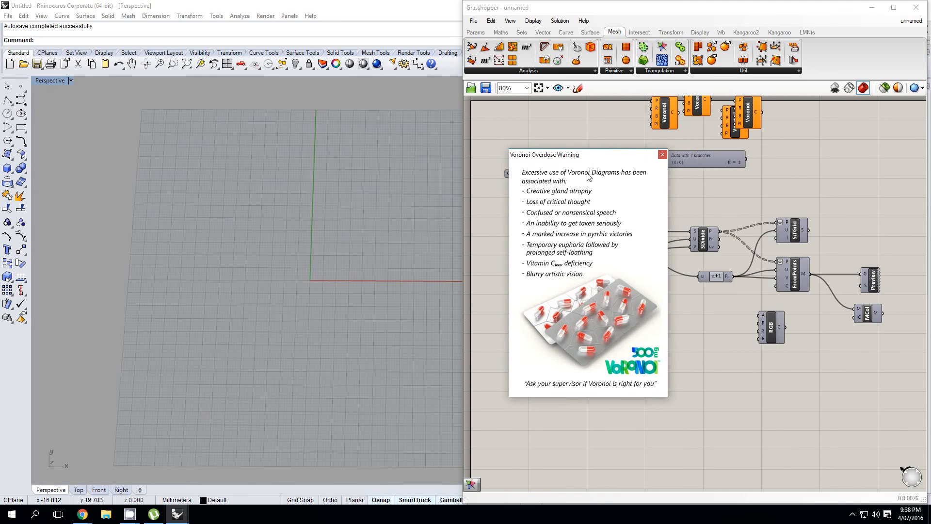
mouse_move(552, 181)
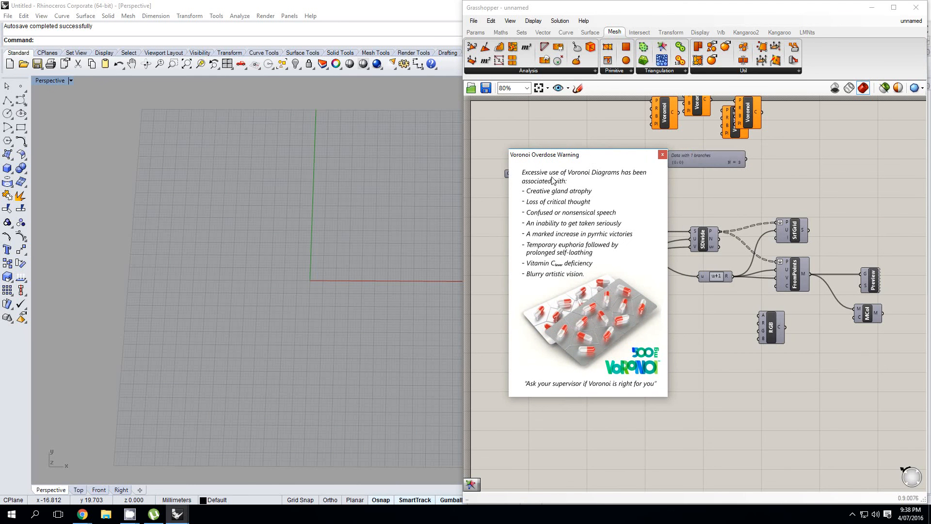
mouse_move(553, 183)
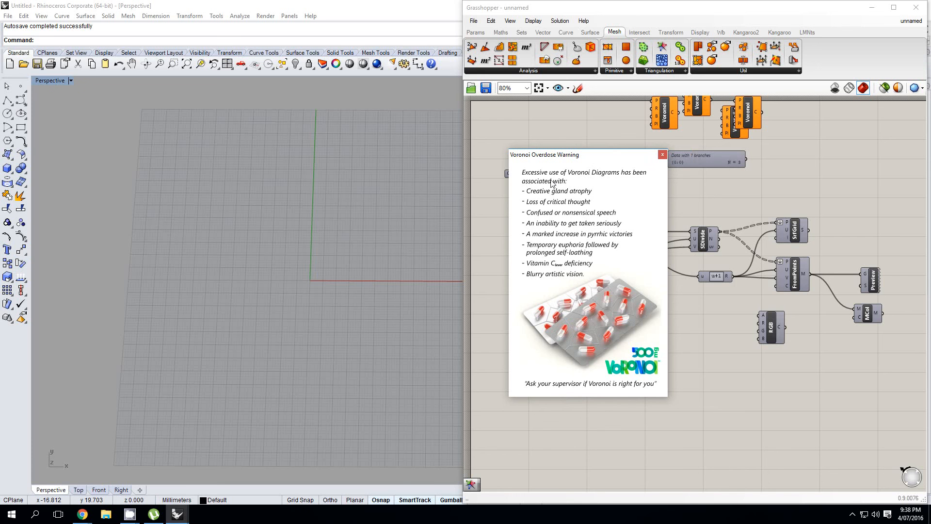
mouse_move(589, 230)
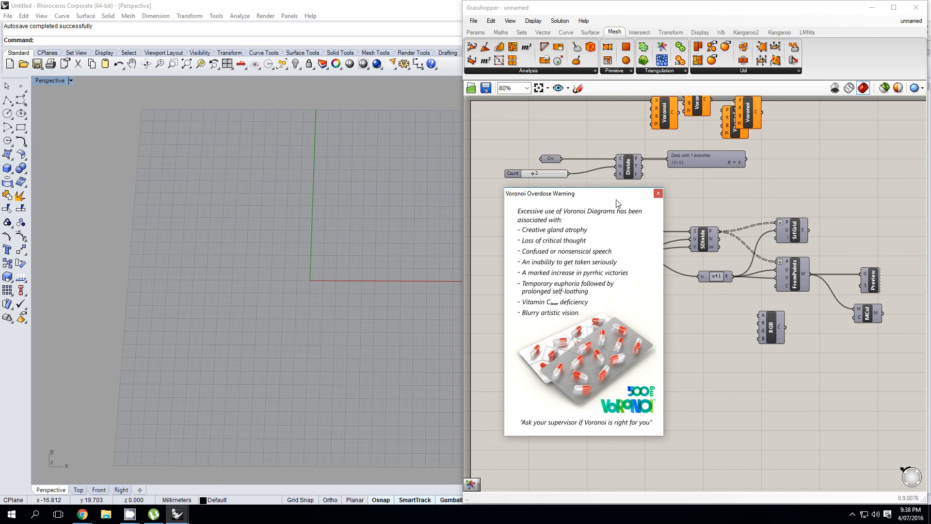
mouse_move(622, 187)
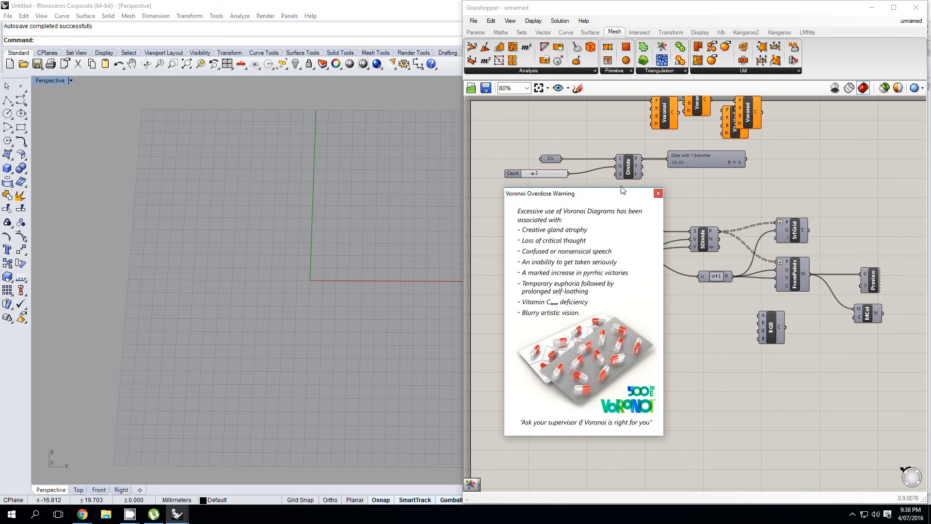
mouse_move(617, 149)
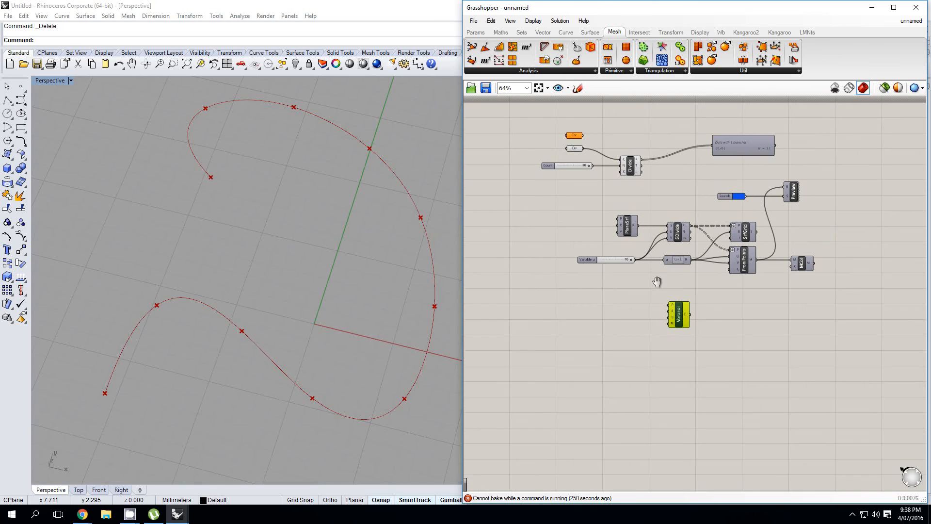
Close the Voronoi Overdose Warning and pan the canvas slightly.
left_click_drag(658, 281, 597, 291)
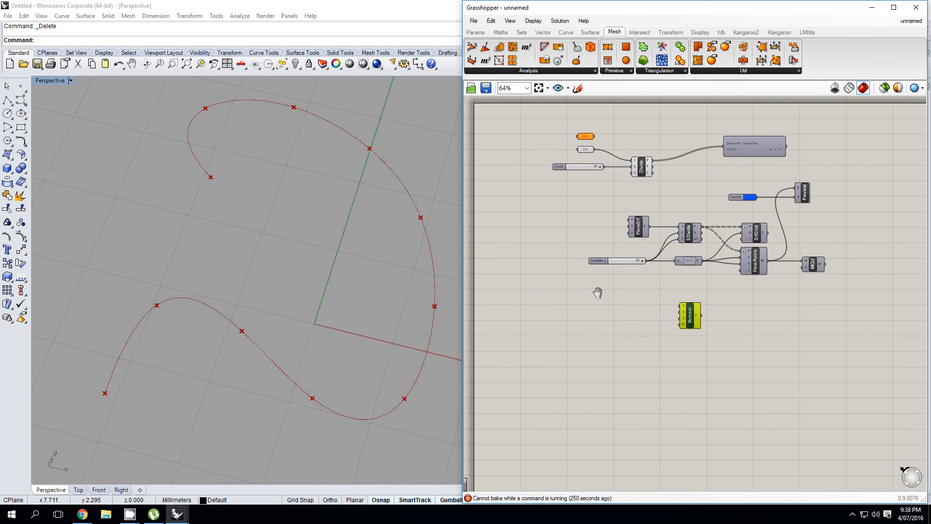